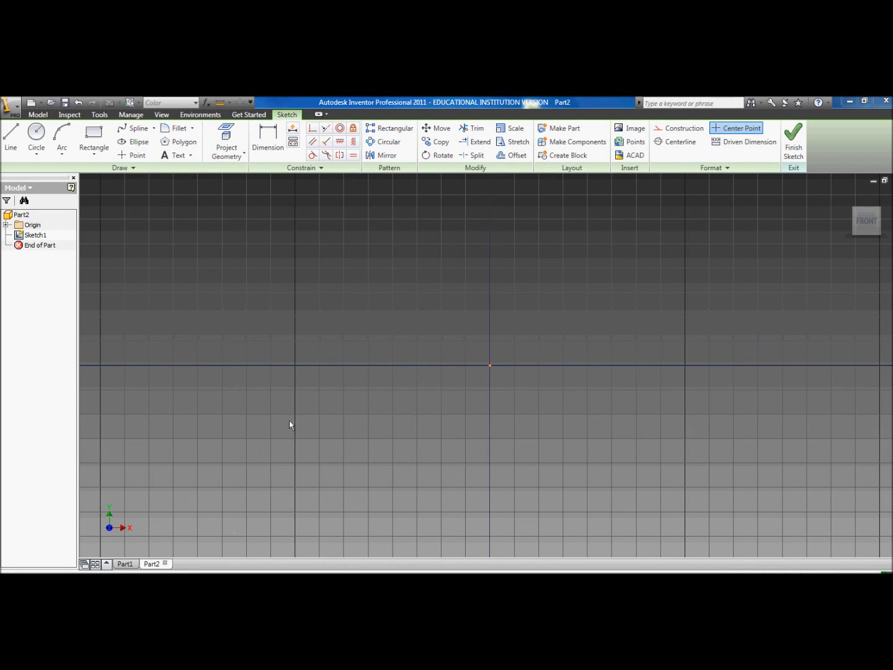
# - Start a 0.500 in diameter circle with its centre on the sketch origin
pyautogui.click(36, 138)
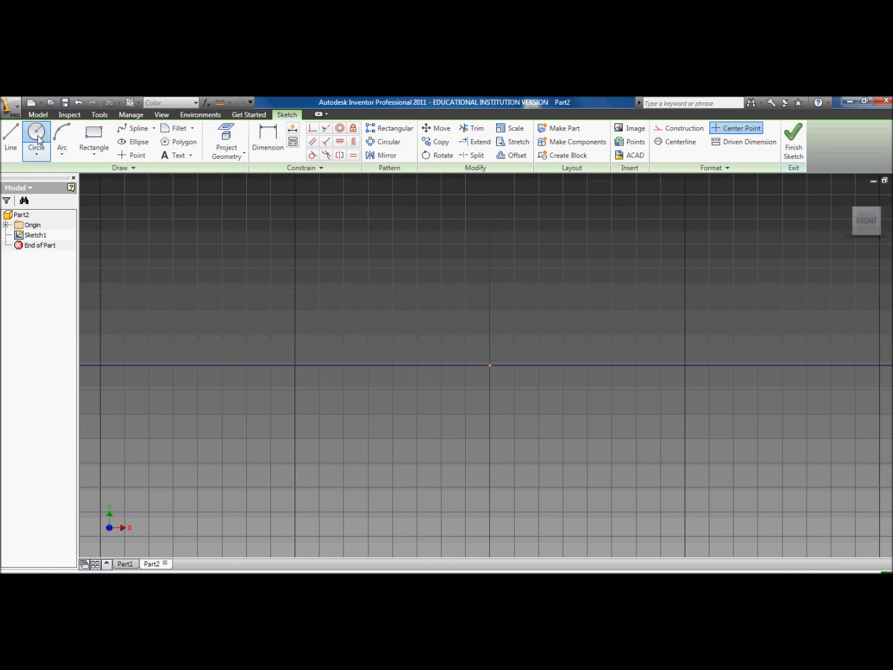
pyautogui.click(36, 139)
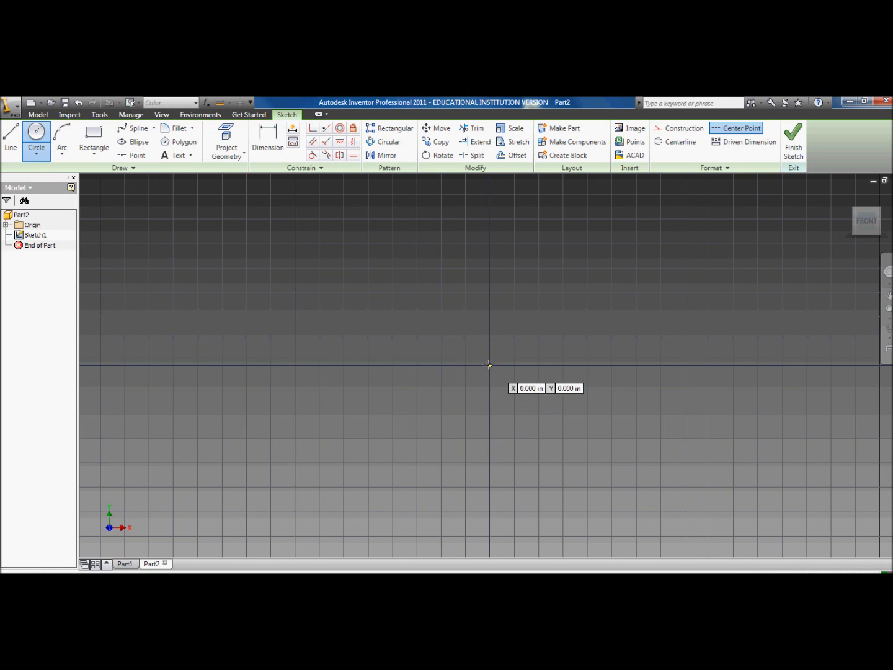
pyautogui.click(488, 364)
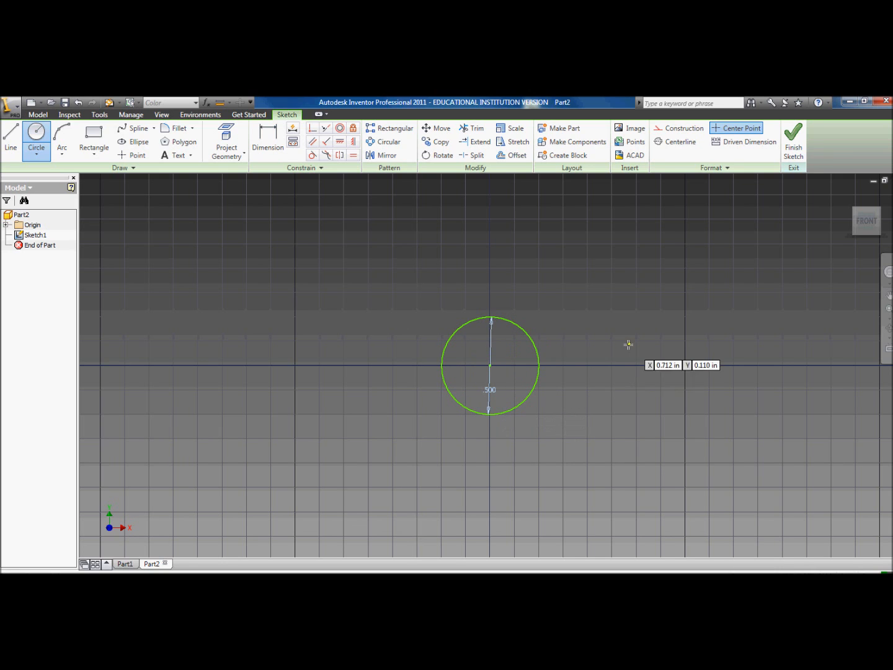
pyautogui.moveTo(737, 344)
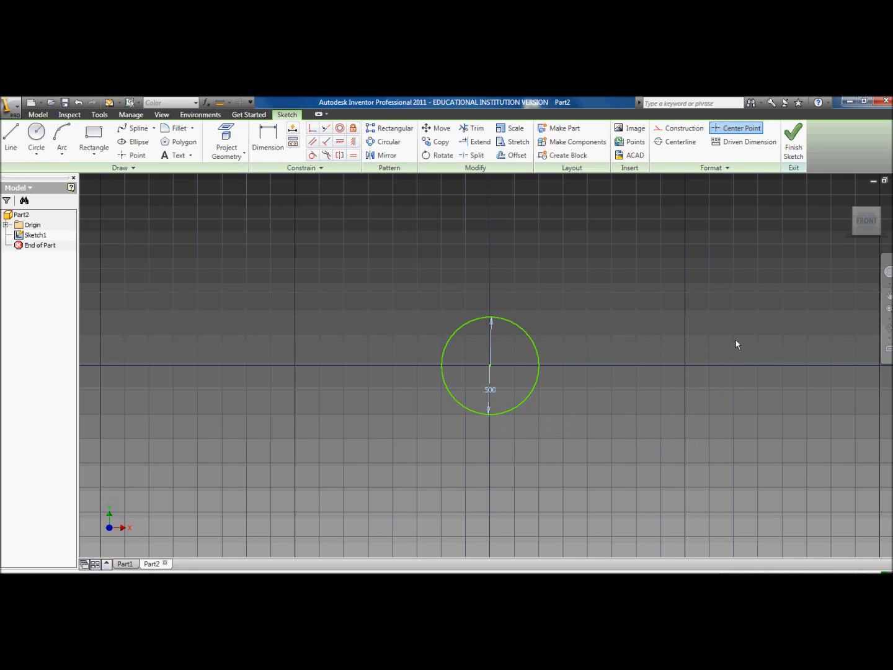
# - Extrude the 0.500 in circle into a solid cylinder and start a sketch on its top face
pyautogui.click(793, 141)
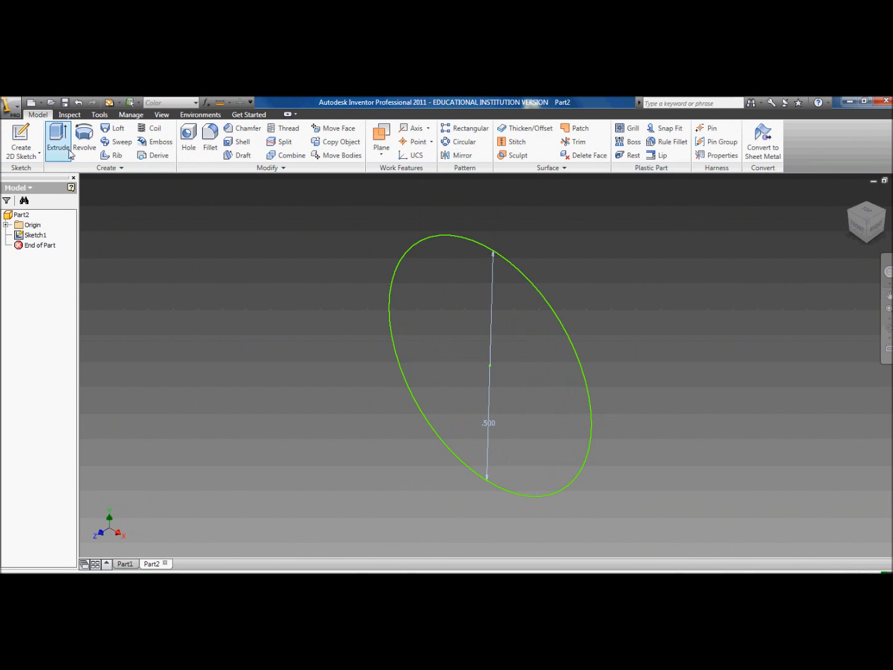
pyautogui.click(58, 139)
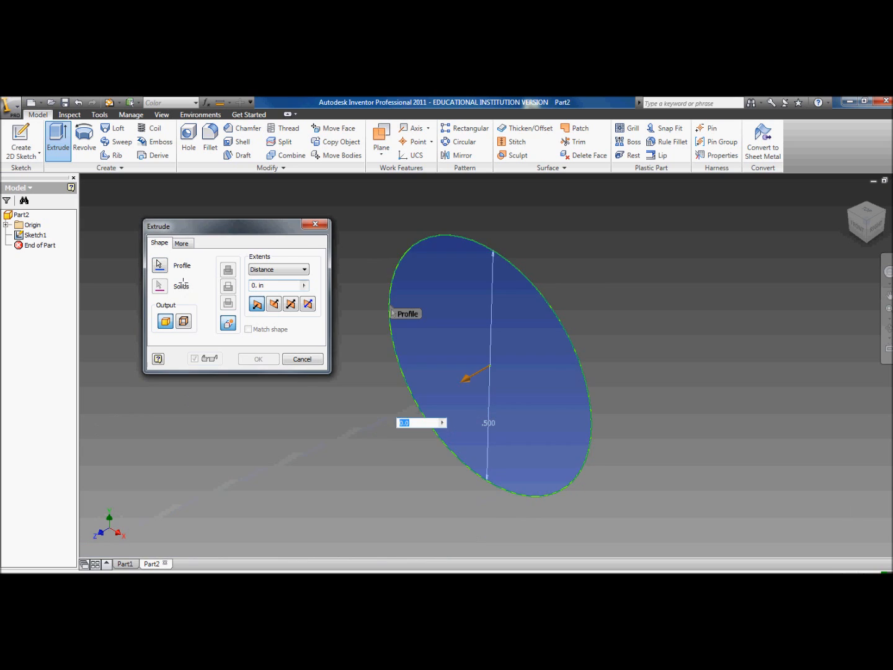
pyautogui.click(258, 358)
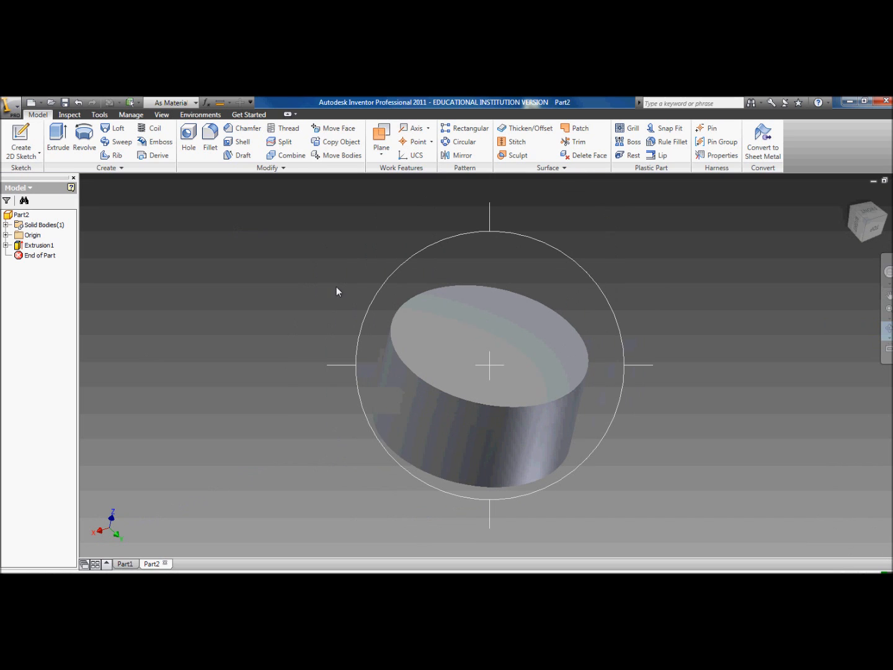
pyautogui.click(490, 341)
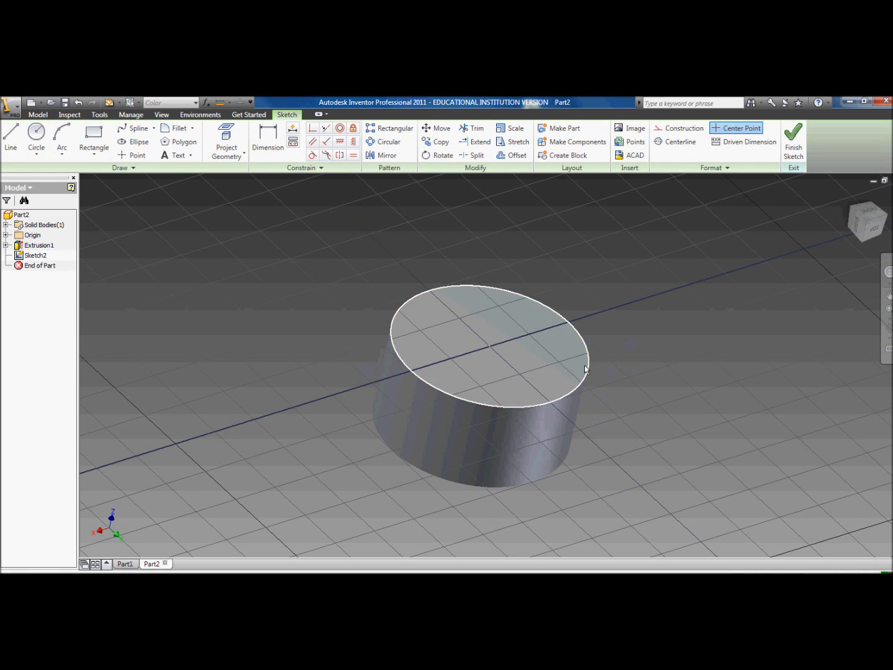
# - Create Work Plane1 offset 1.25 in above the cylinder's top face
pyautogui.click(793, 139)
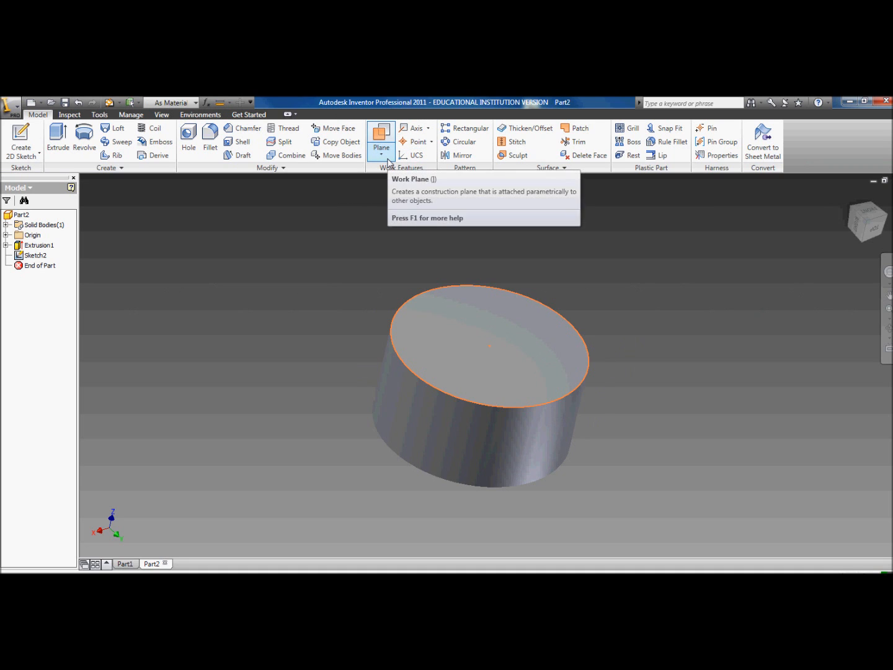
pyautogui.click(381, 141)
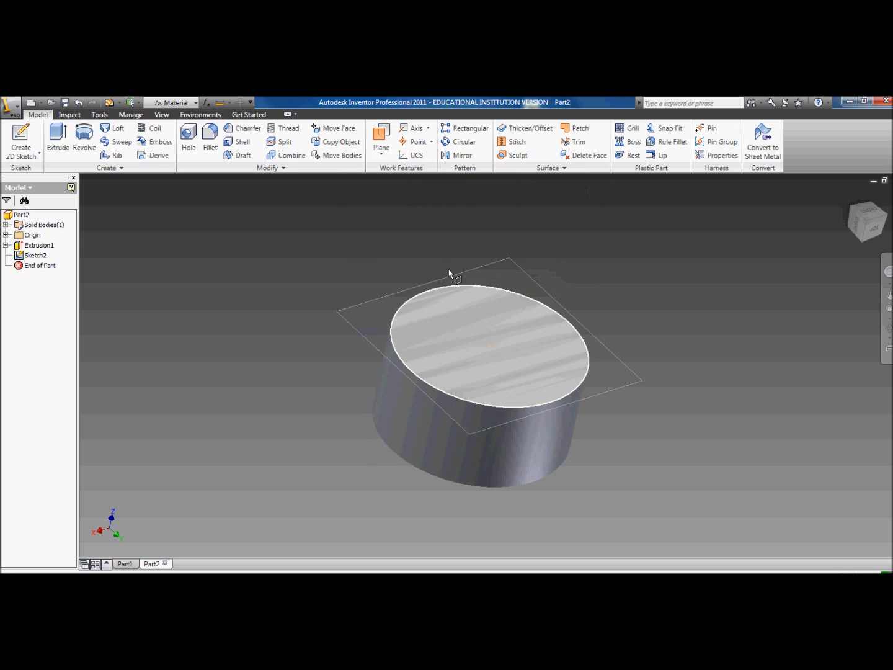
pyautogui.click(472, 341)
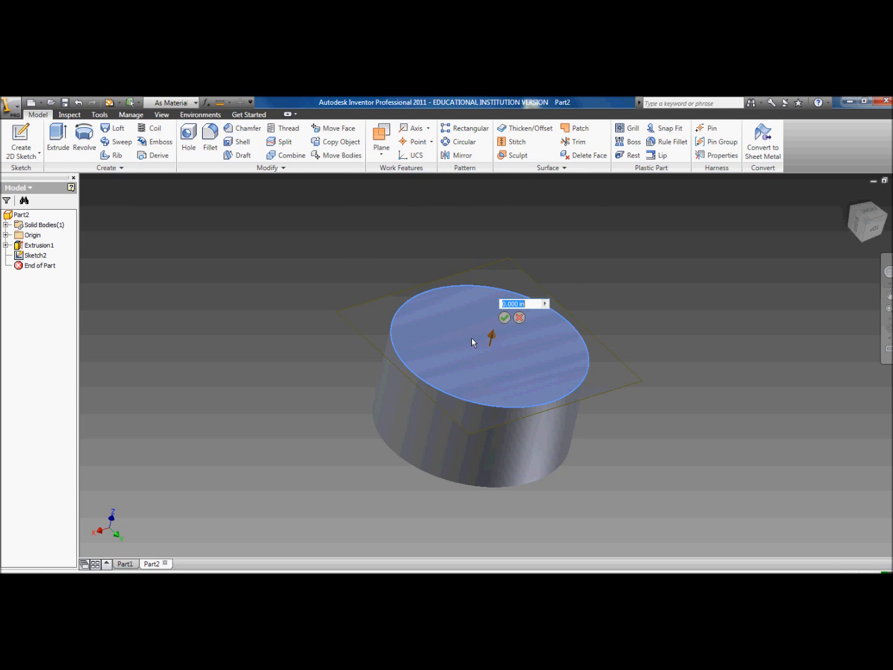
pyautogui.write('0.1')
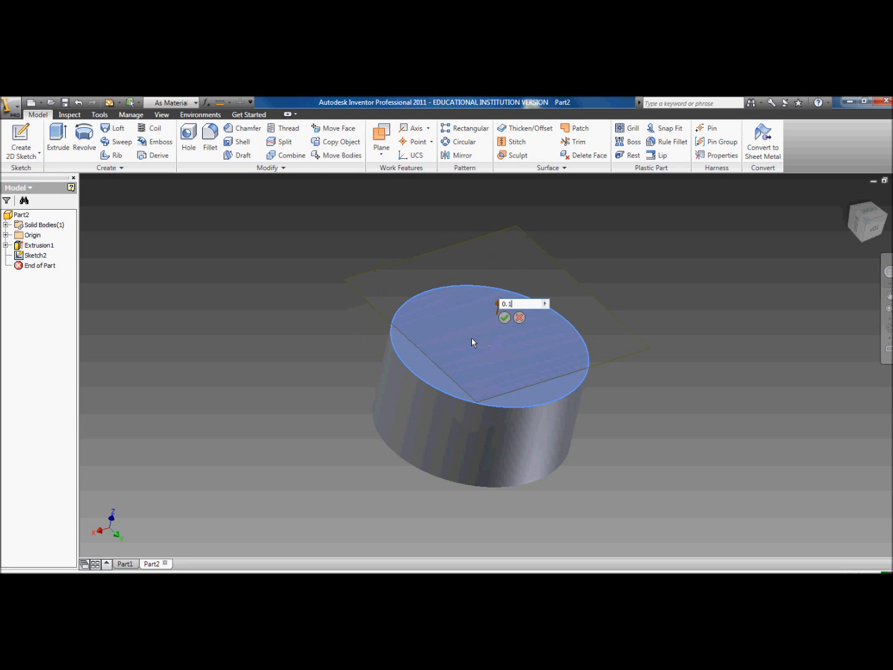
pyautogui.write('1.25')
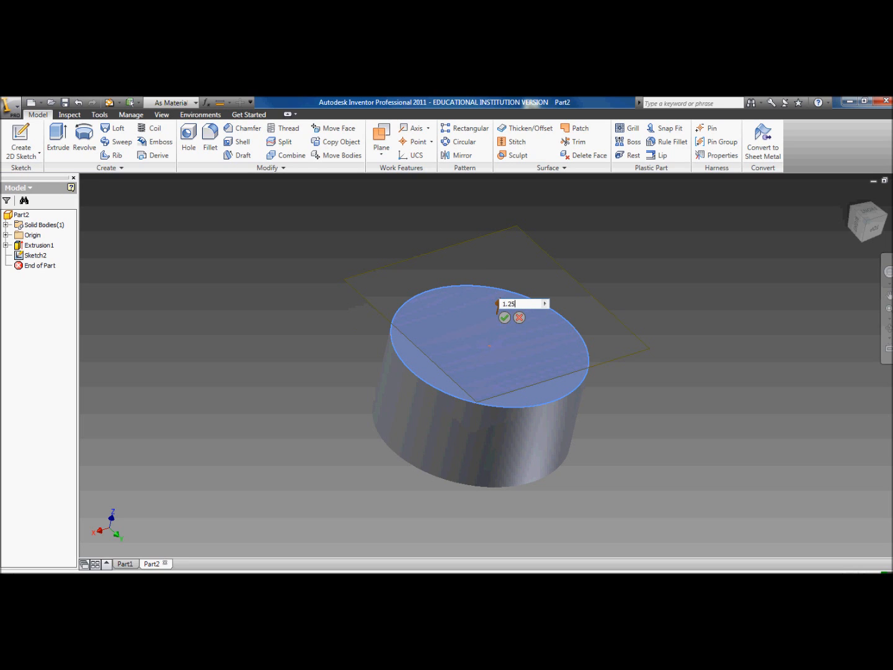
pyautogui.click(505, 317)
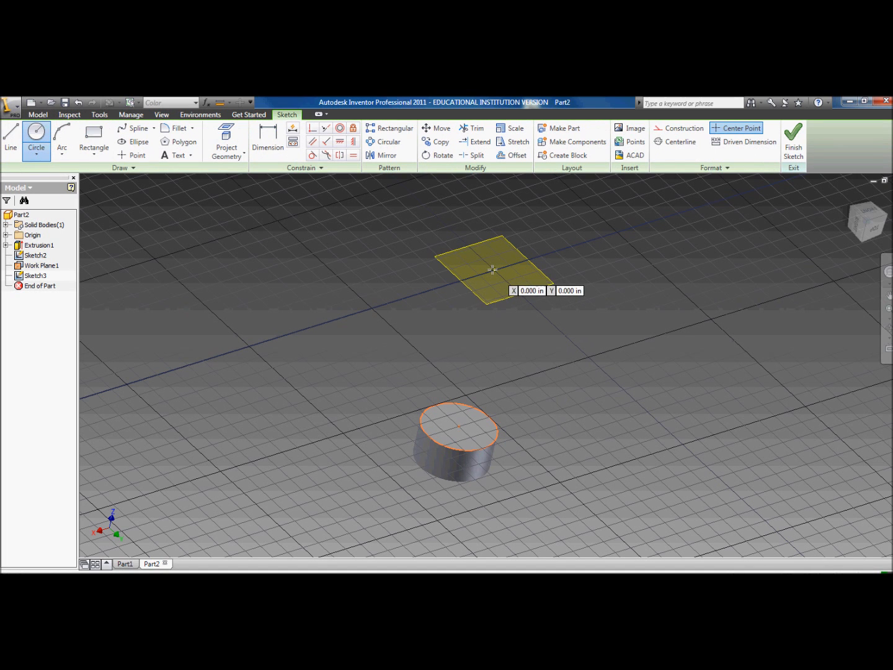
# - Loft from the cylinder's top edge to a 1.250 in circle centred on the work plane
pyautogui.click(491, 268)
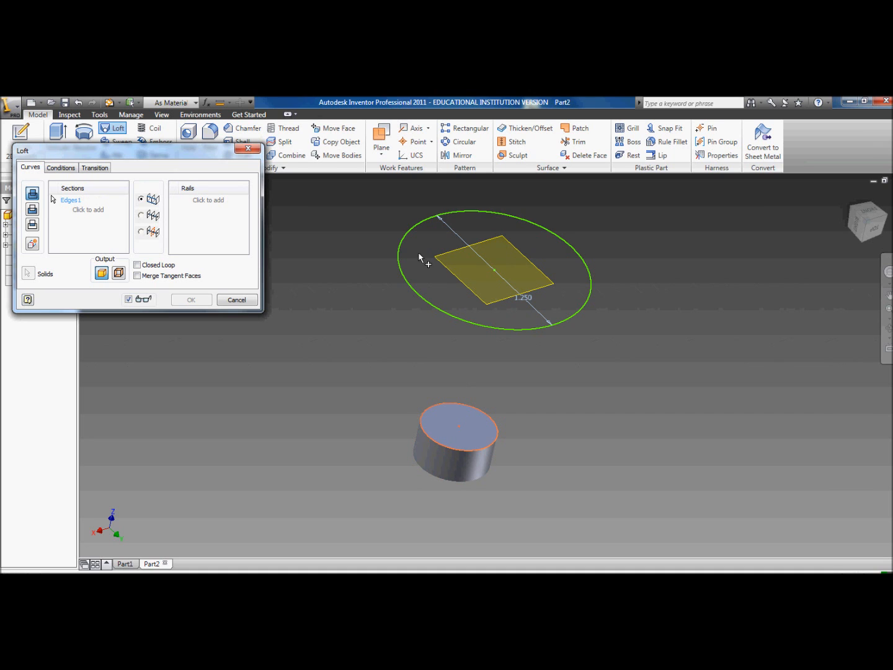
pyautogui.click(191, 300)
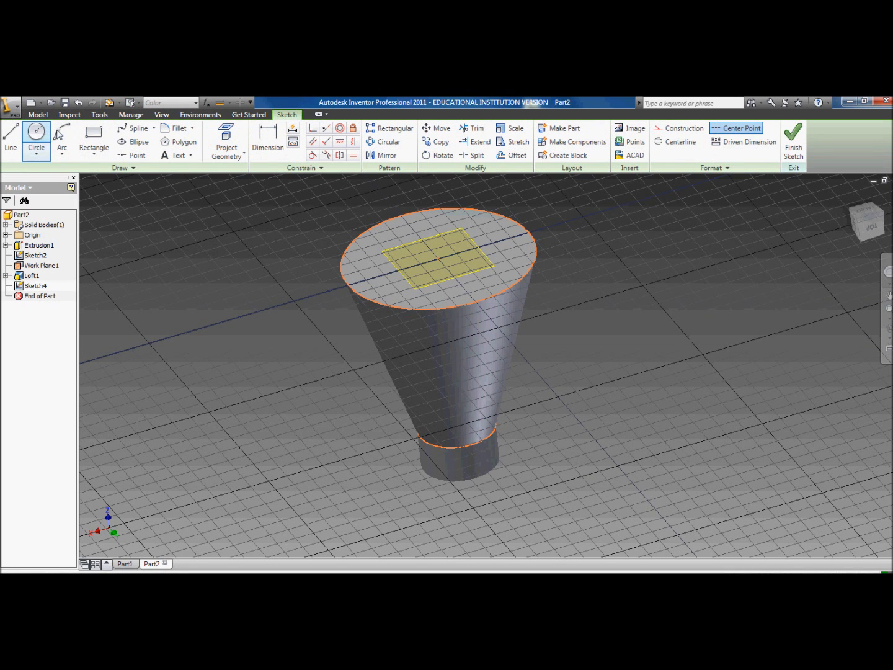
# - Extrude a 0.25 in thick cap from a circle on the funnel's wide top
pyautogui.click(36, 145)
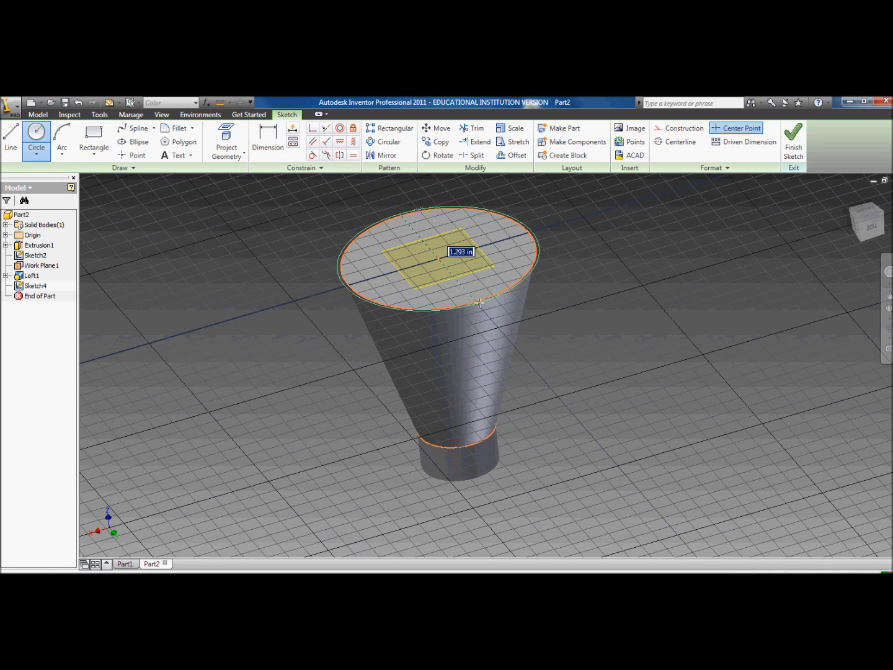
pyautogui.rightClick(481, 303)
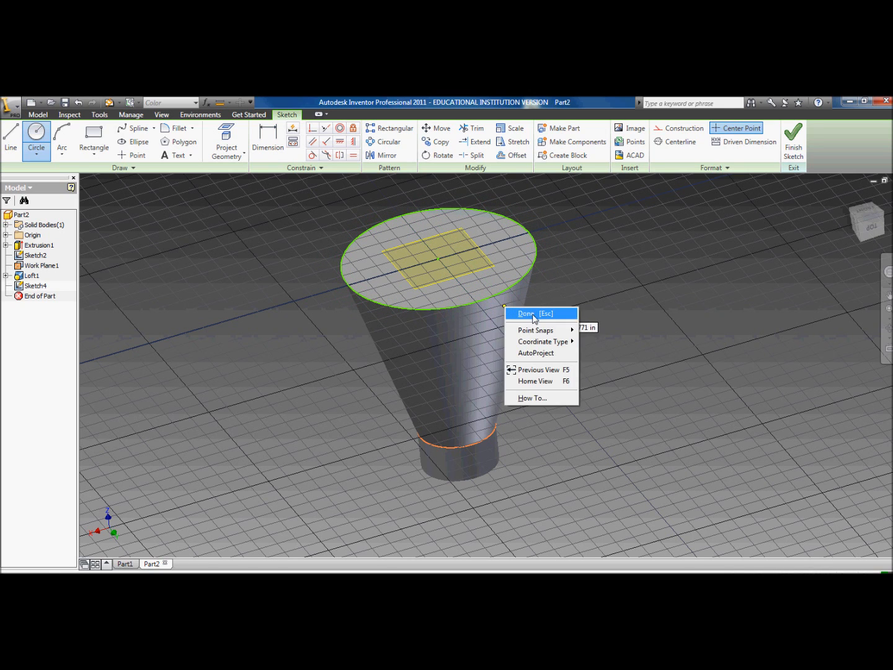
pyautogui.click(526, 313)
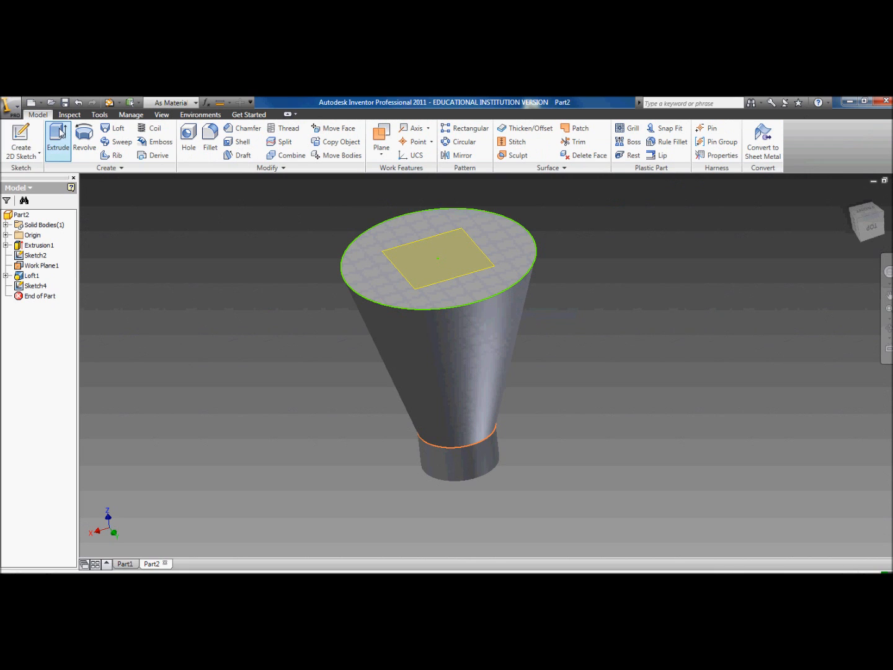
pyautogui.click(57, 138)
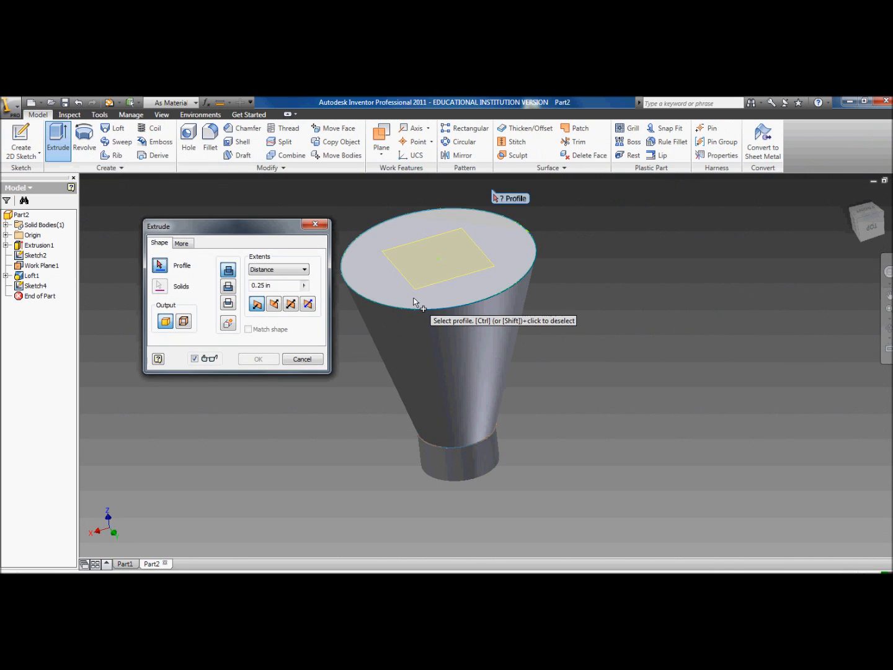
pyautogui.click(434, 261)
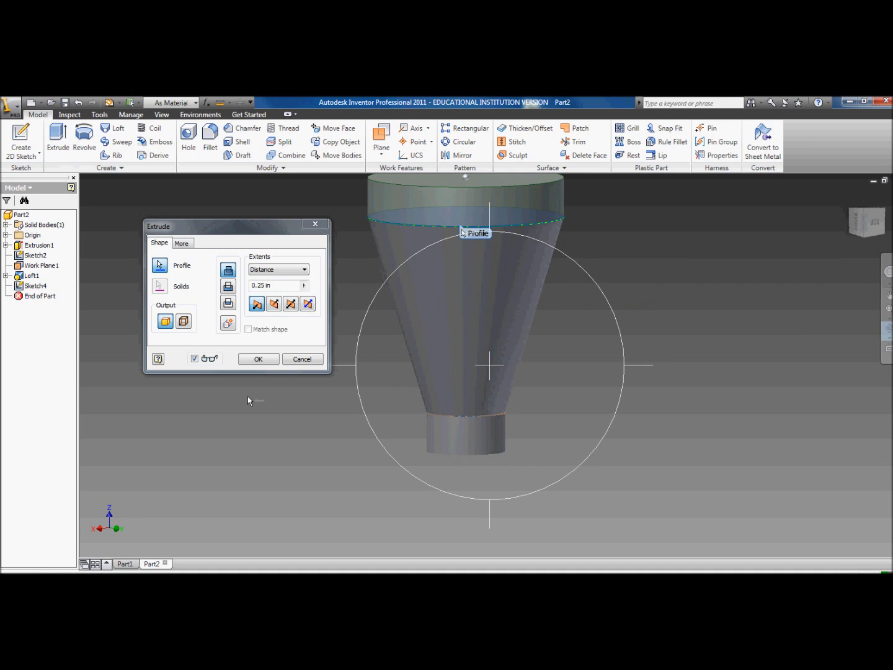
pyautogui.click(258, 358)
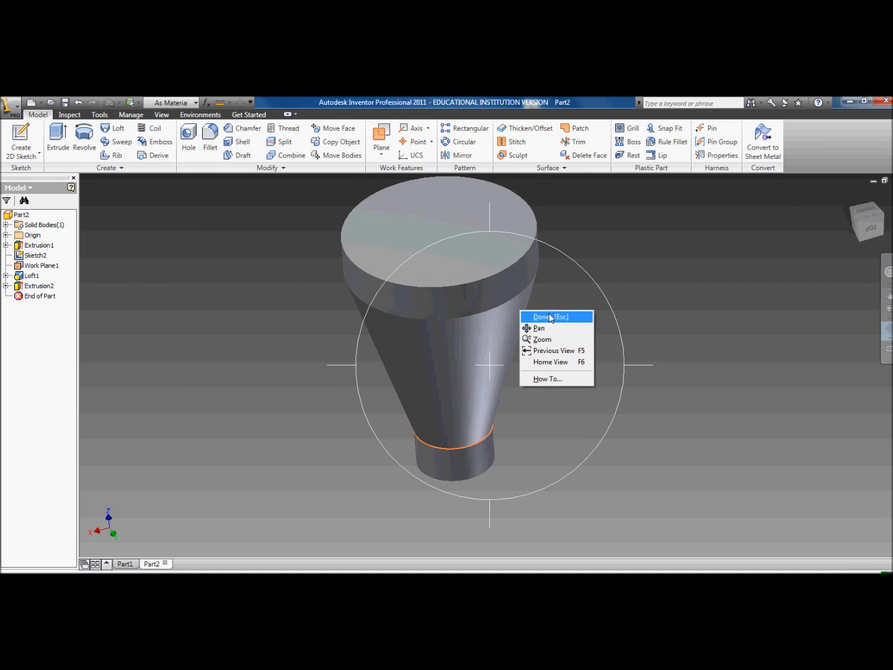
pyautogui.click(548, 316)
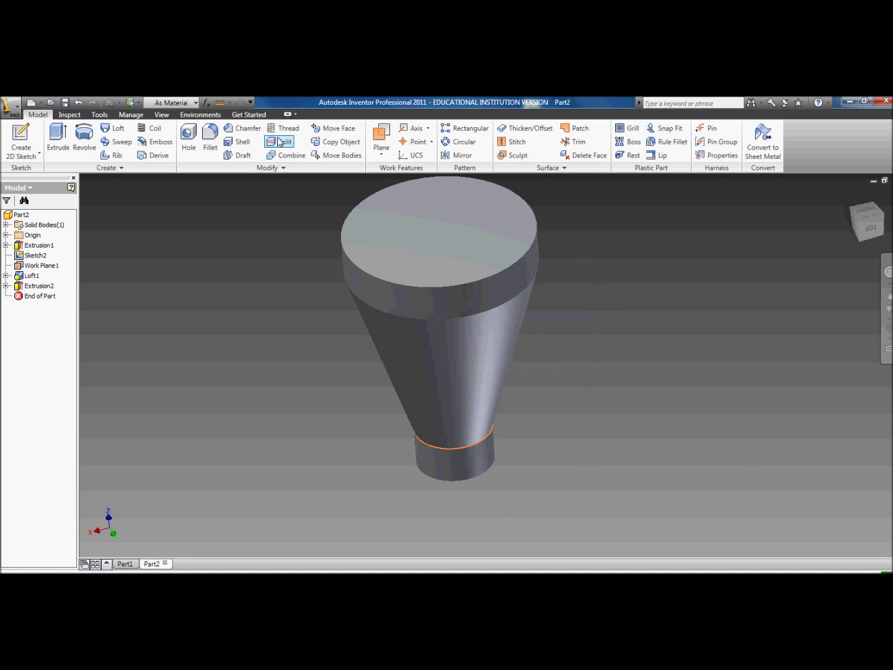
pyautogui.click(246, 128)
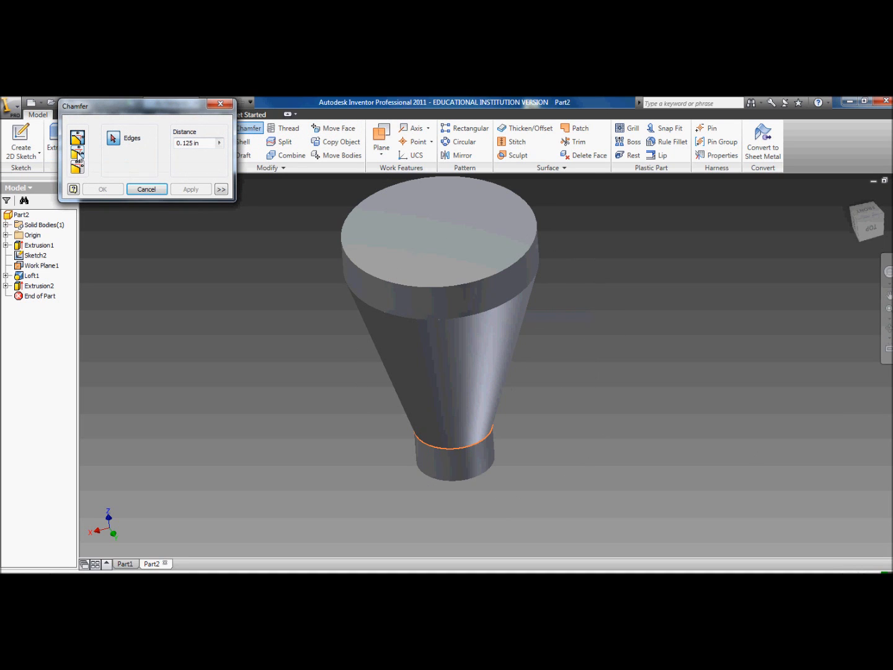
pyautogui.click(77, 151)
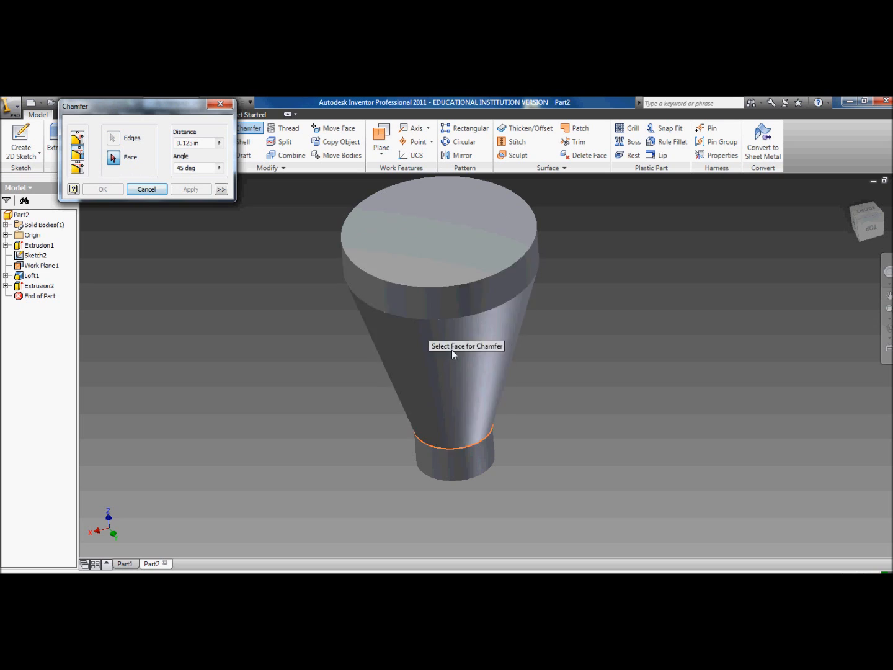
pyautogui.moveTo(409, 308)
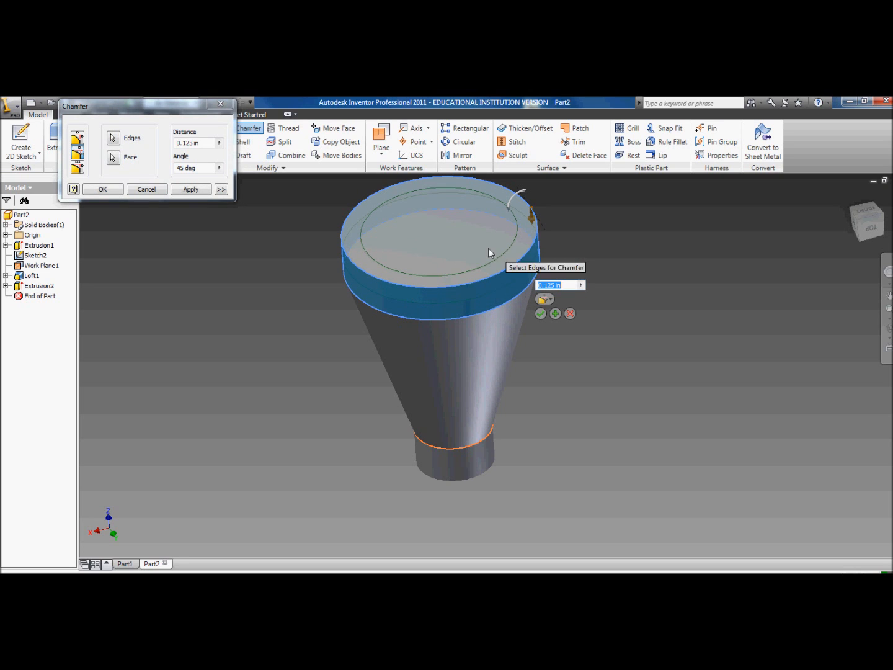
pyautogui.moveTo(351, 206)
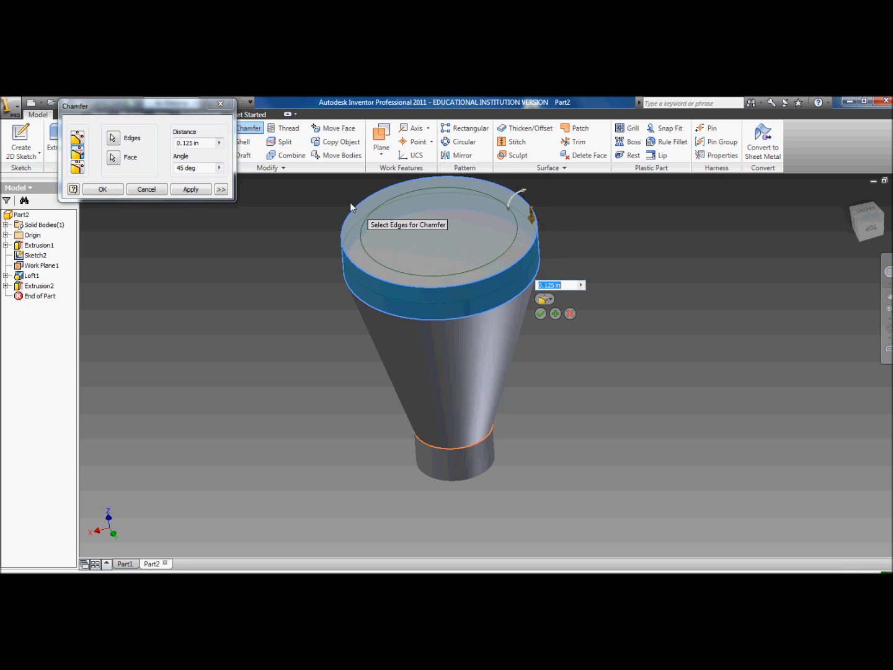
pyautogui.moveTo(174, 167)
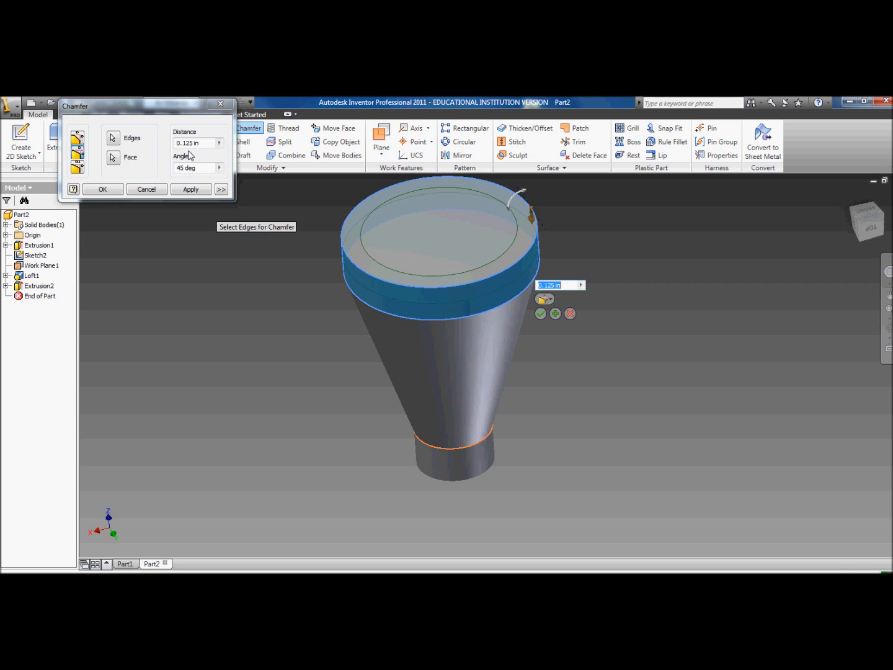
pyautogui.moveTo(185, 216)
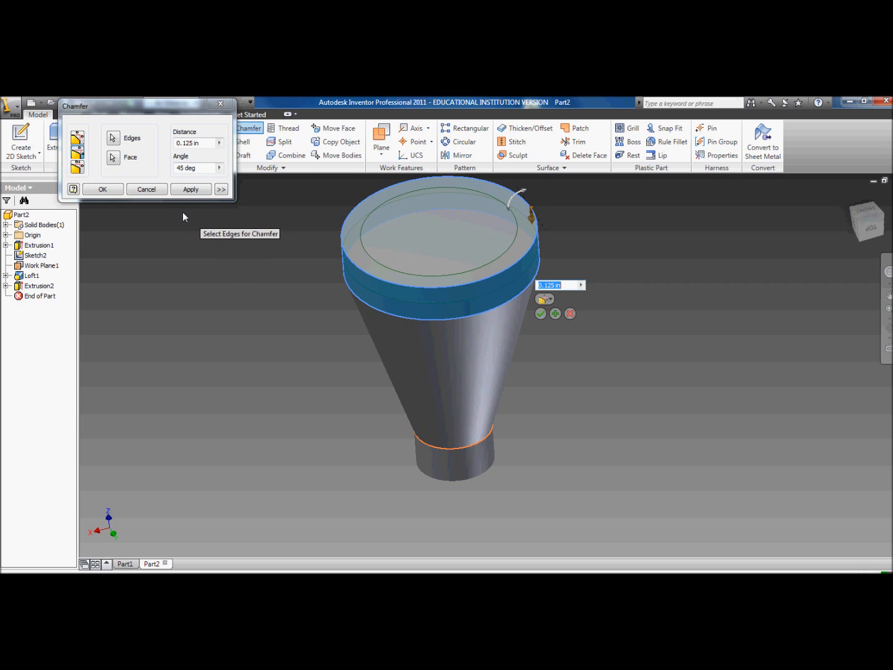
pyautogui.write('0.25 in')
pyautogui.click(198, 167)
pyautogui.write('75')
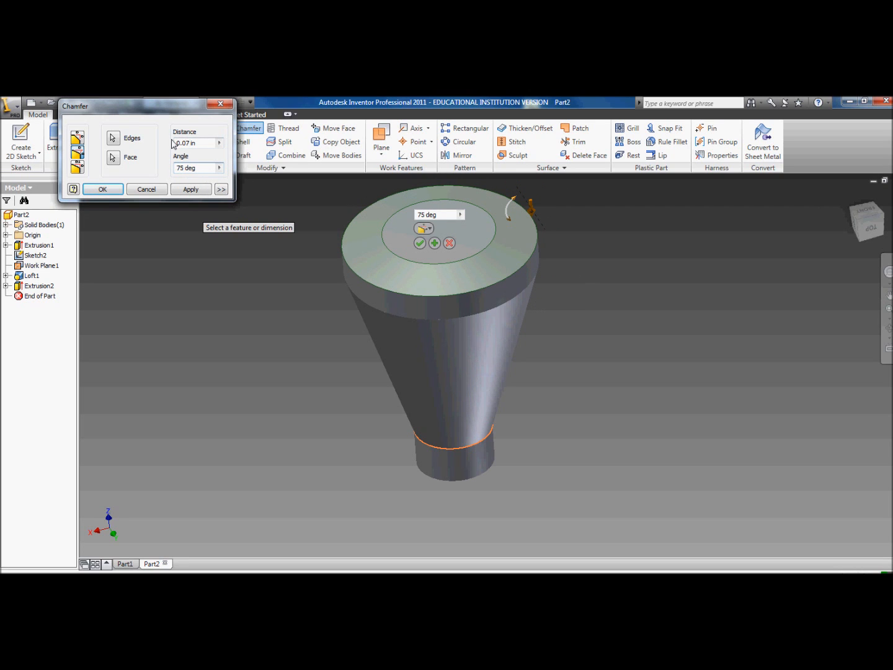
pyautogui.moveTo(214, 149)
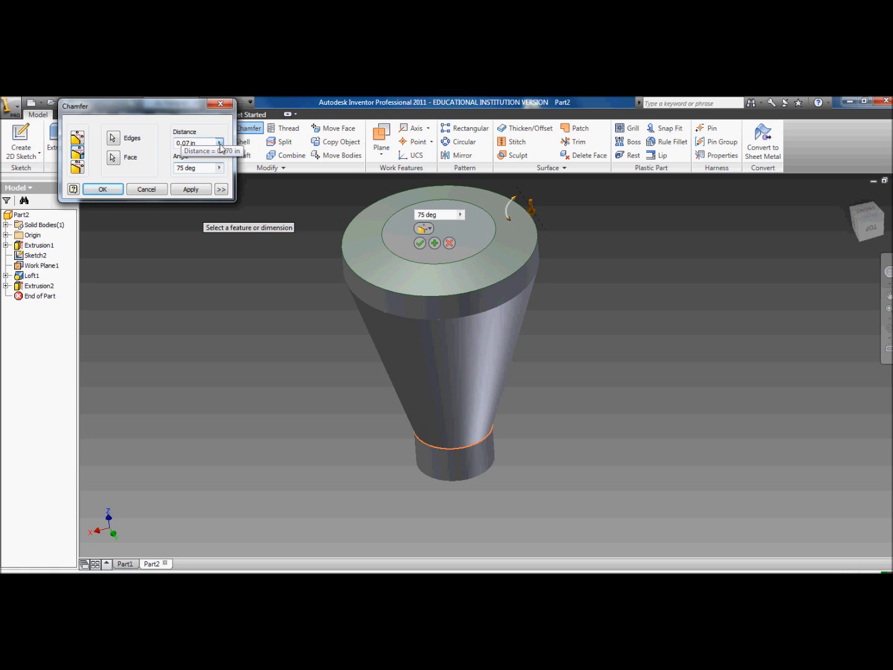
pyautogui.click(147, 189)
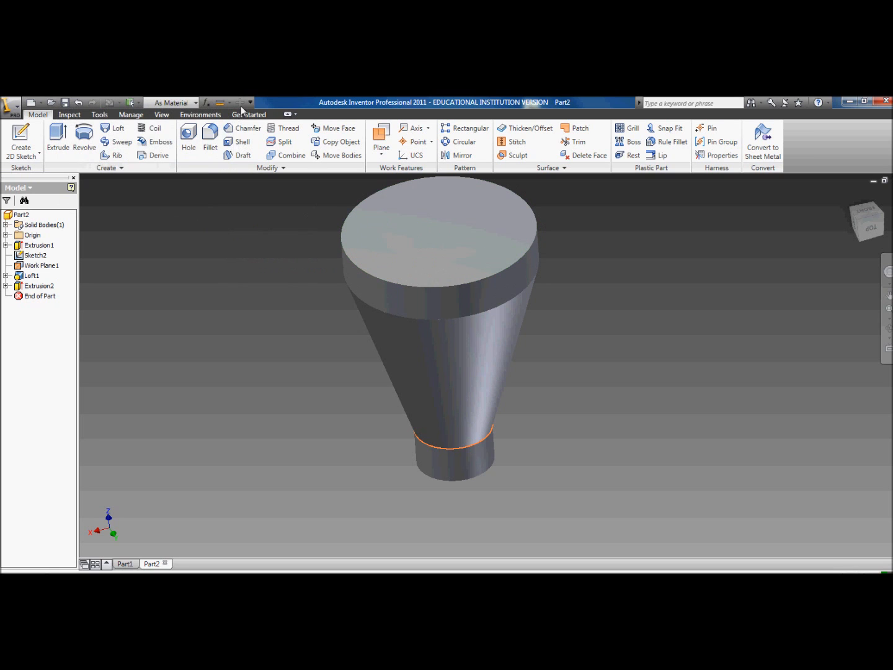
pyautogui.click(247, 128)
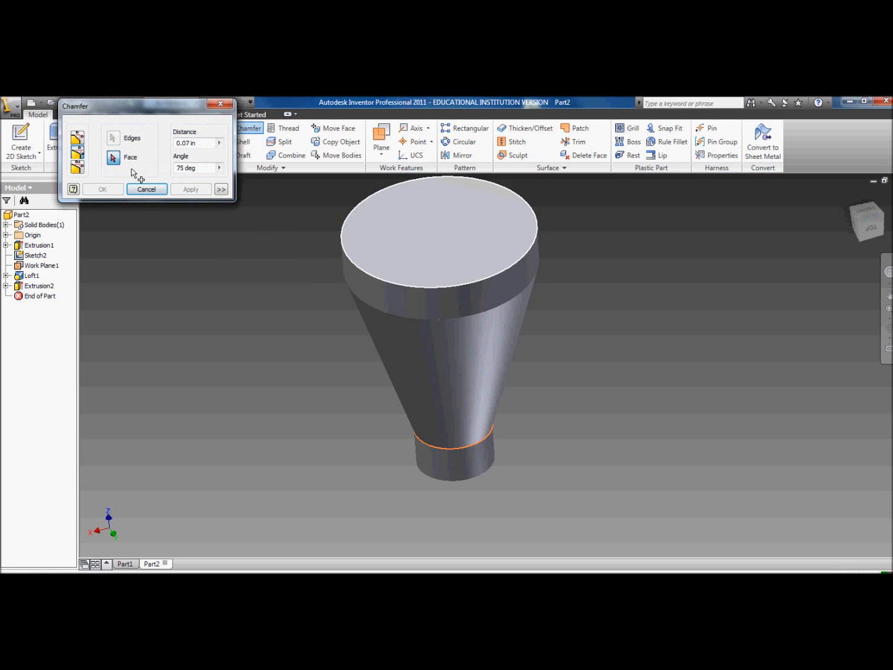
pyautogui.moveTo(431, 279)
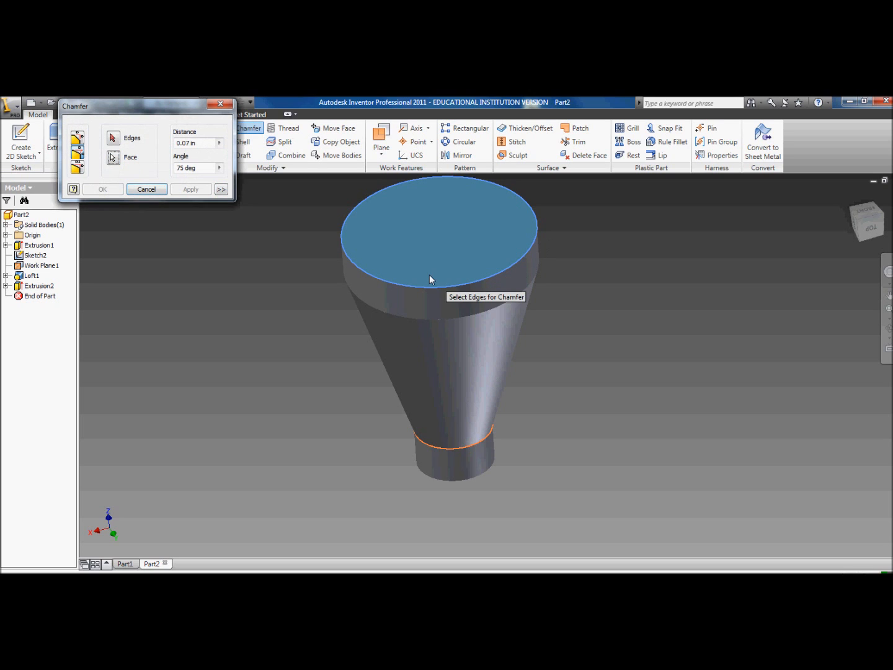
pyautogui.click(530, 211)
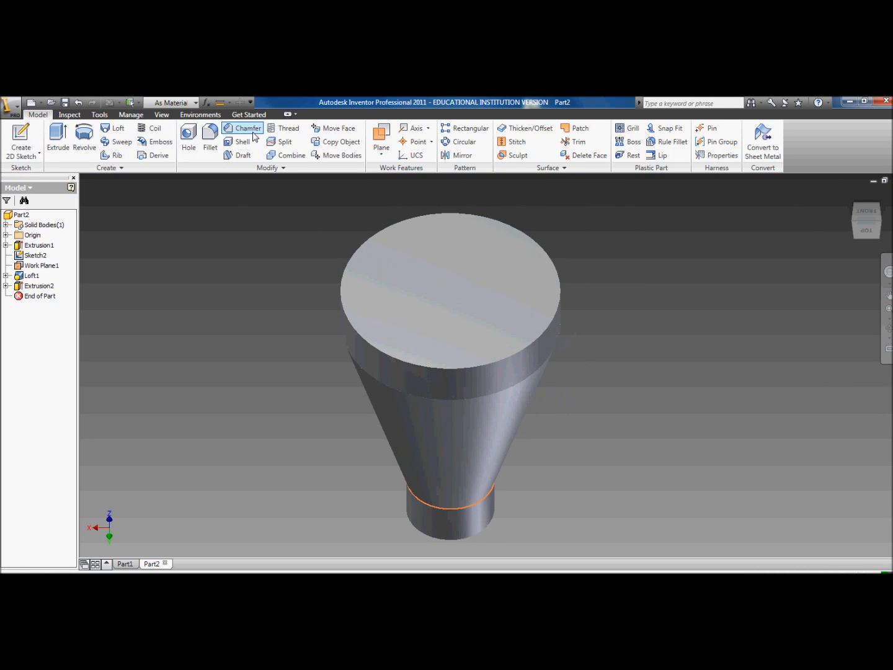
# - Bevel the cap's top rim with a 0.25 in, 15° chamfer
pyautogui.click(249, 128)
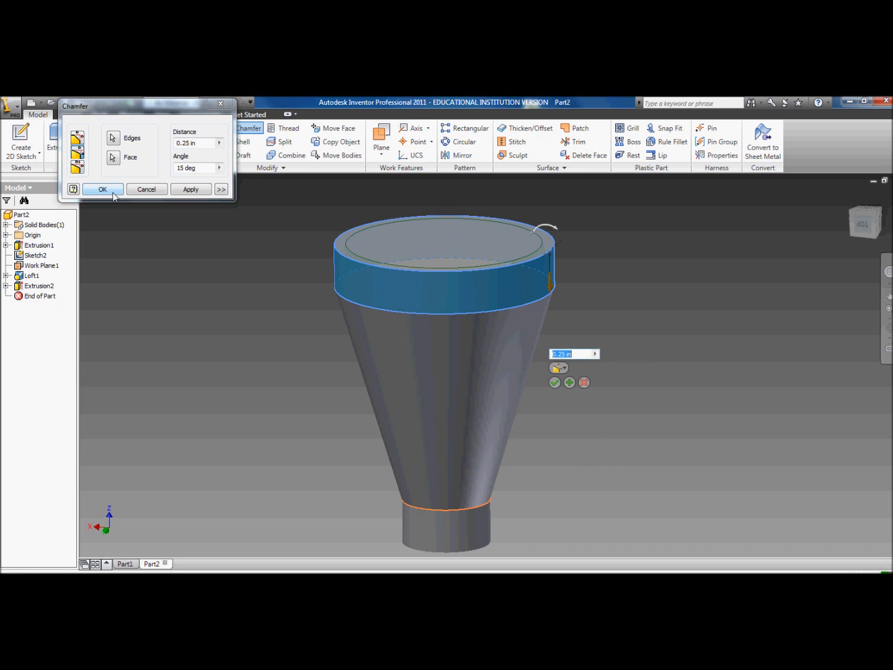
pyautogui.click(102, 189)
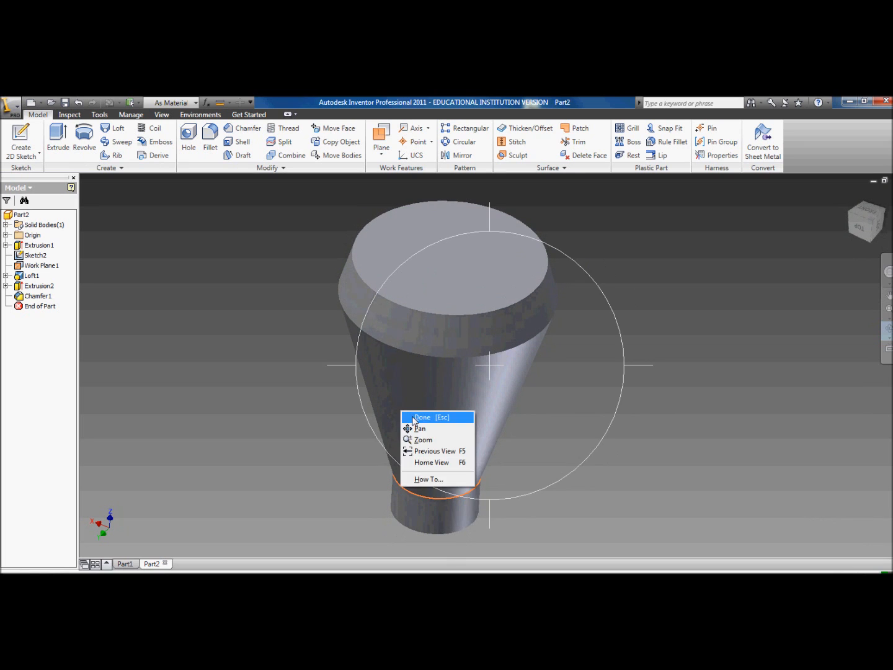
pyautogui.click(423, 416)
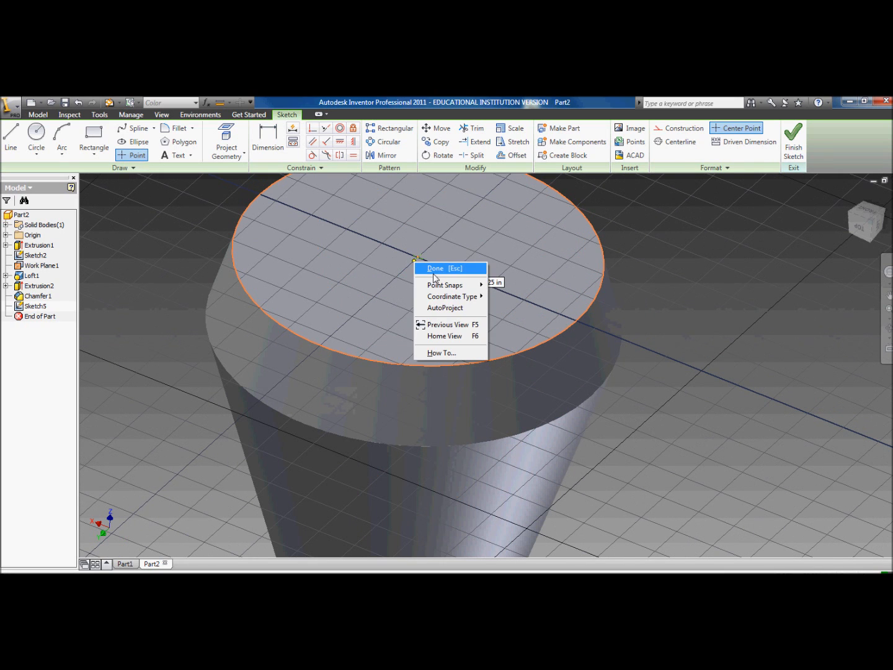
# - Finish Sketch5 with a centre point in the middle of the chamfered top face
pyautogui.click(435, 268)
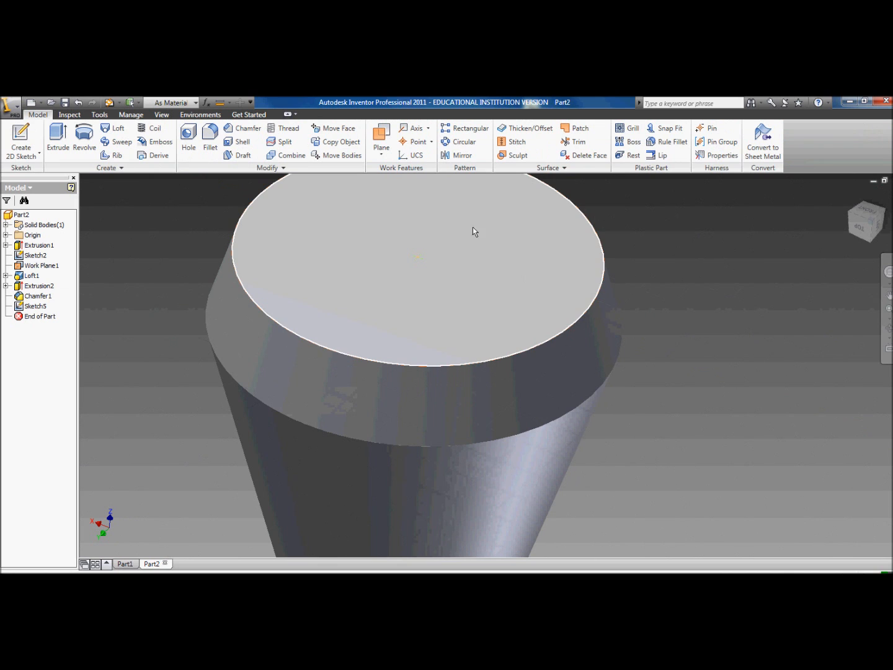
pyautogui.click(188, 138)
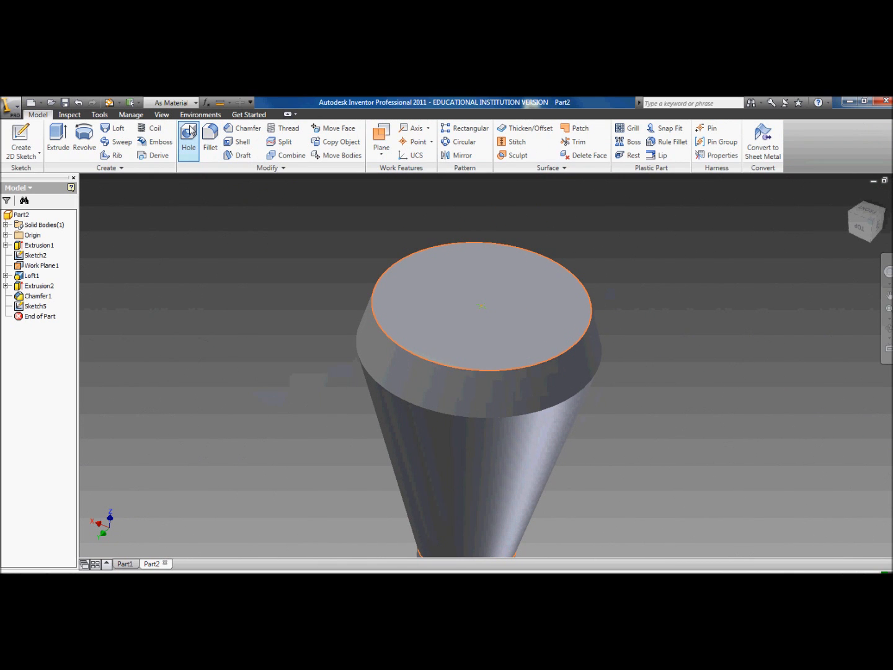
# - Cut Hole1 at the centre point as a counterbore, 0.875 in diameter, 0.375 in deep
pyautogui.click(189, 140)
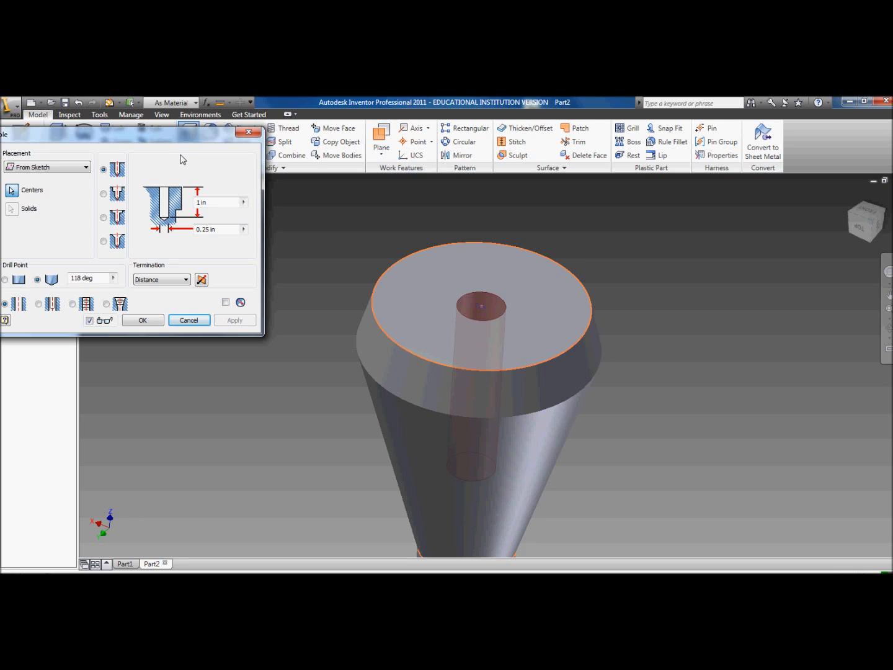
pyautogui.moveTo(171, 140)
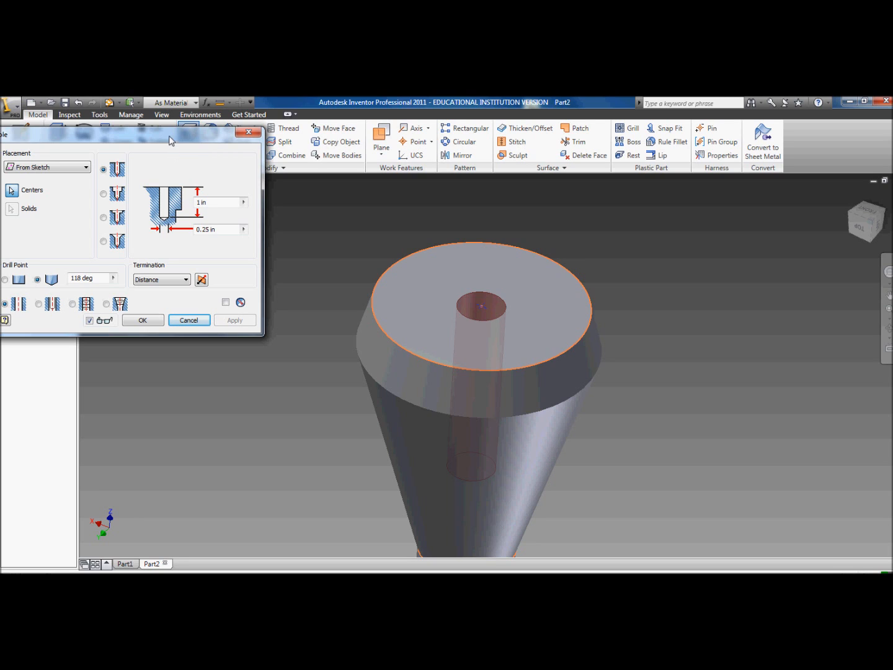
pyautogui.moveTo(131, 211)
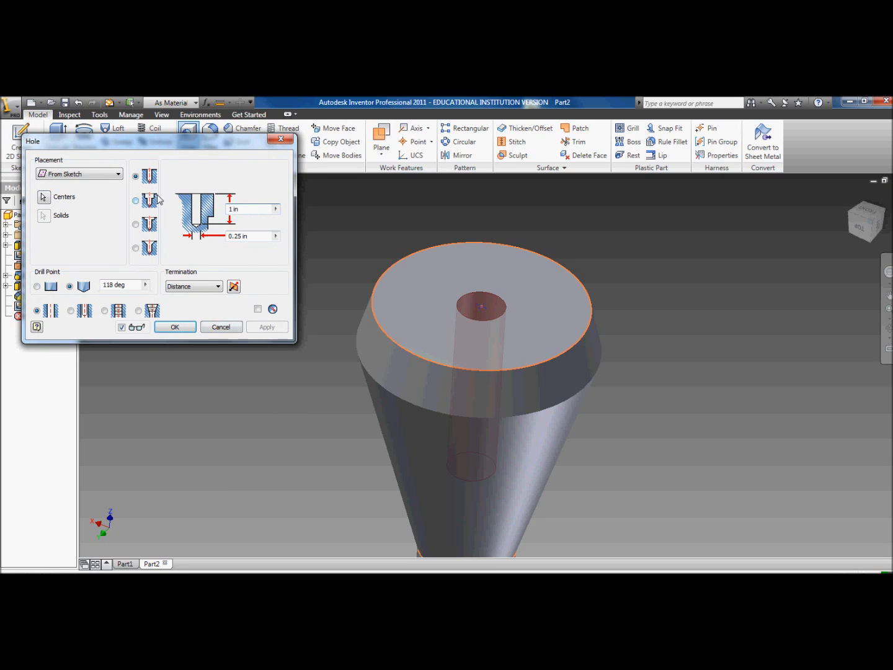
pyautogui.click(135, 200)
pyautogui.write('0.875')
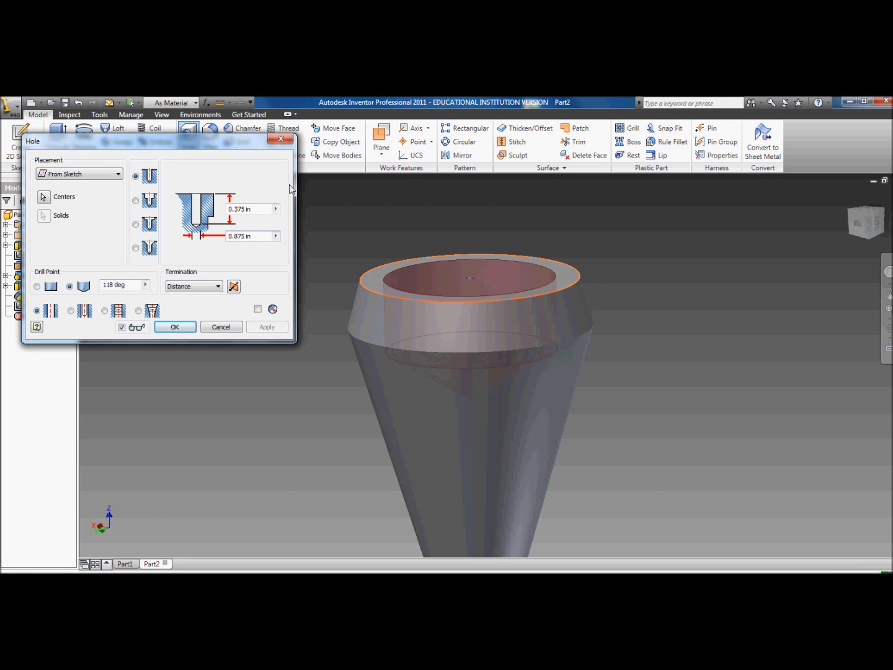
pyautogui.moveTo(248, 208)
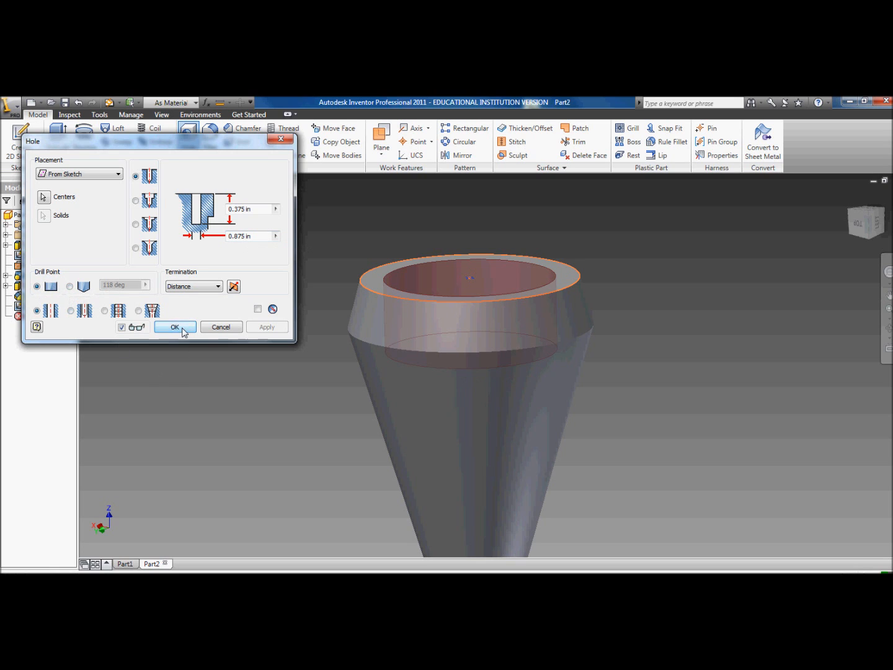
pyautogui.click(174, 327)
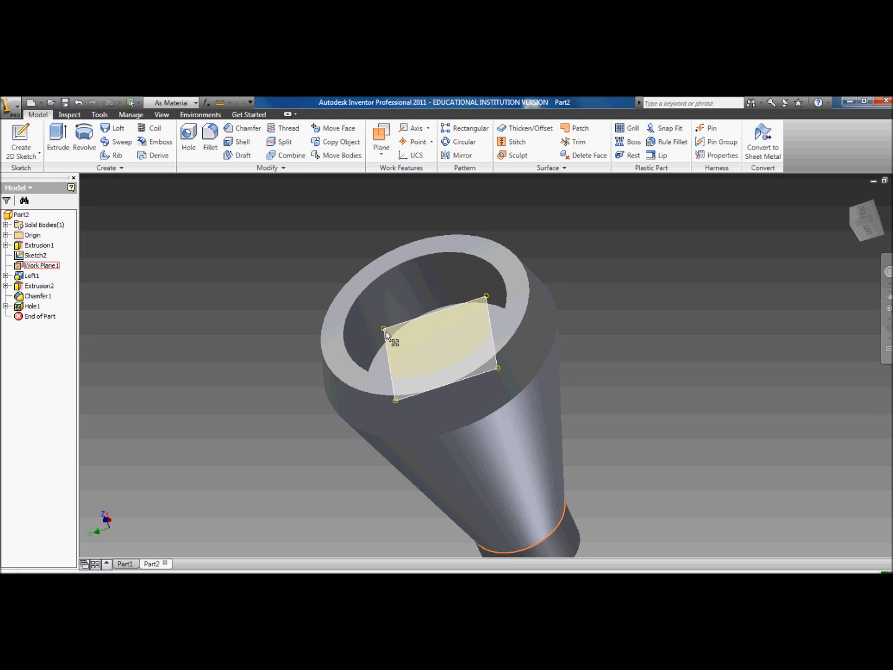
# - Turn off Work Plane1's visibility and end the view orbit
pyautogui.rightClick(395, 335)
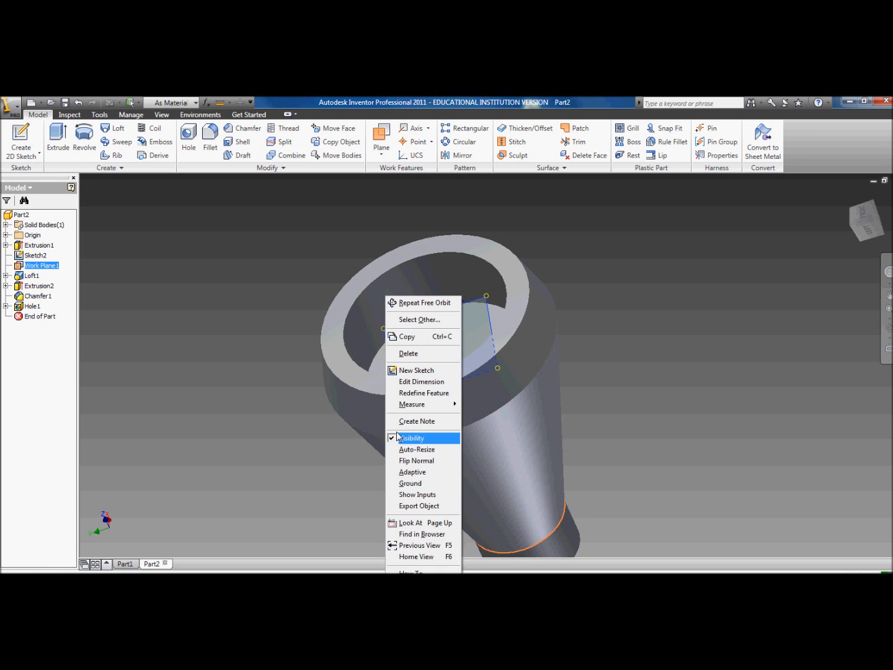
pyautogui.click(412, 437)
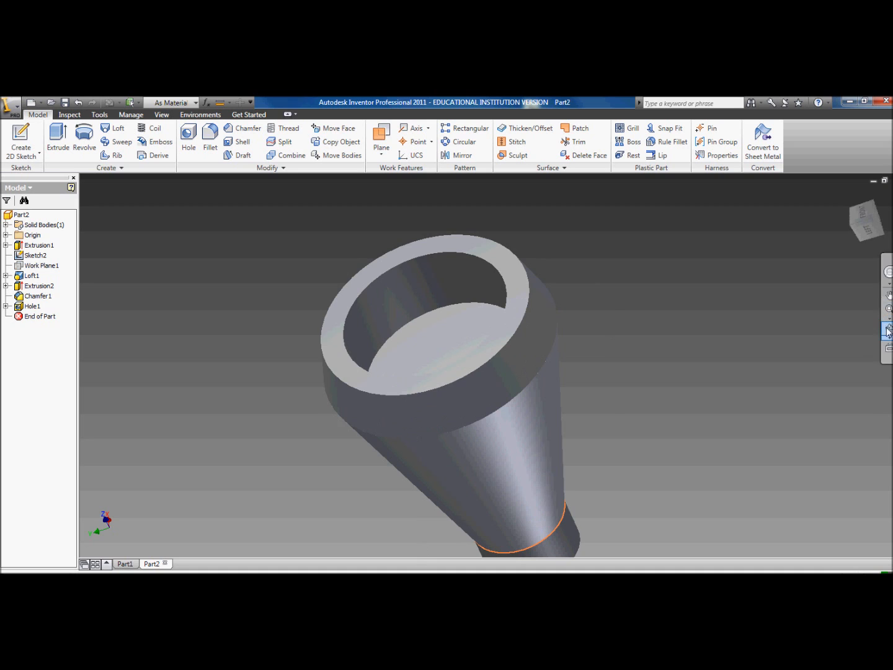
pyautogui.rightClick(397, 341)
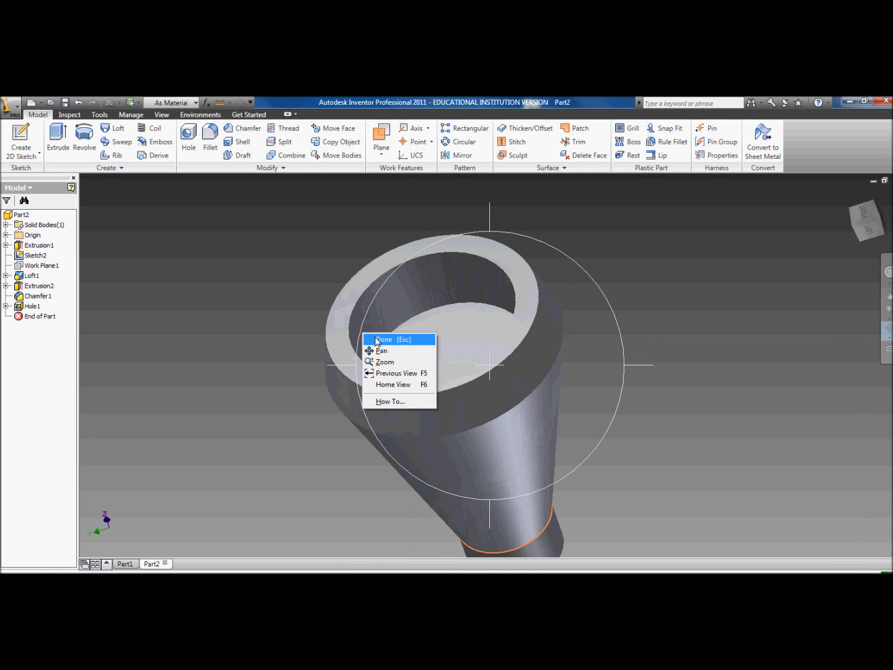
pyautogui.click(382, 338)
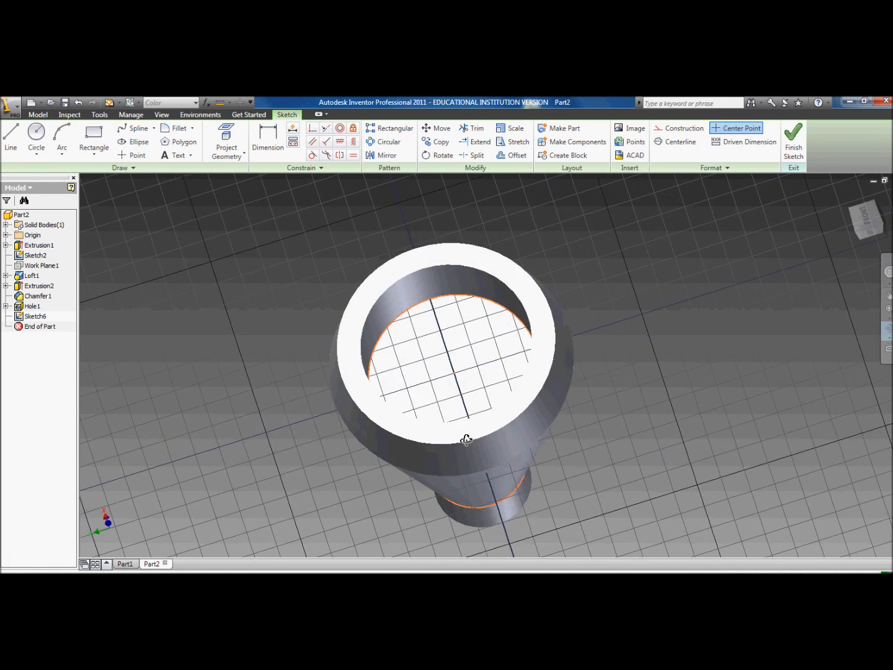
# - Finish Sketch6 with its centre point on the counterbore floor and return to the model
pyautogui.rightClick(466, 439)
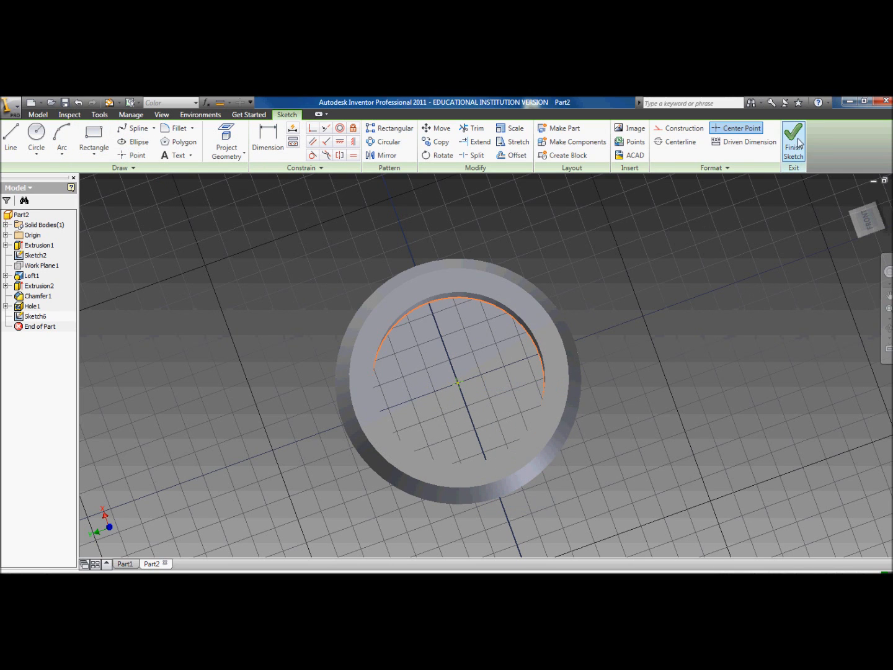
pyautogui.click(793, 141)
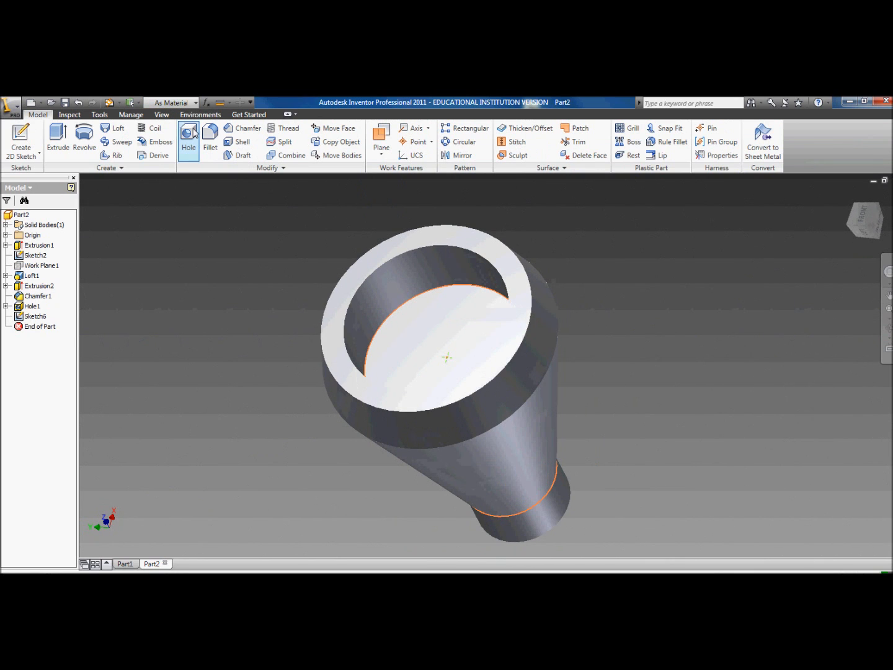
# - Try a 0.375 in hole ending at the base face, which fails with an error
pyautogui.click(188, 140)
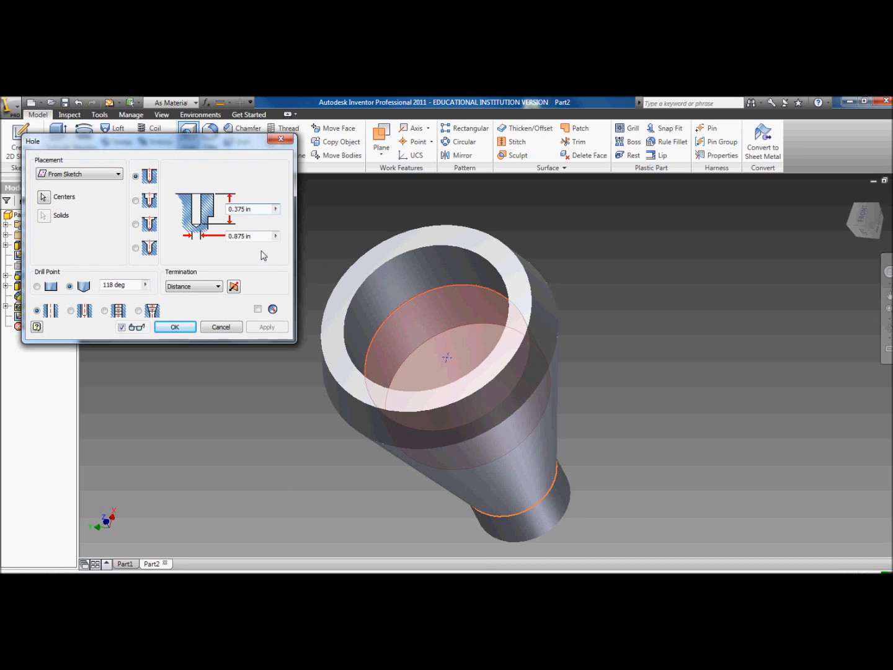
pyautogui.moveTo(419, 296)
pyautogui.write('0.375')
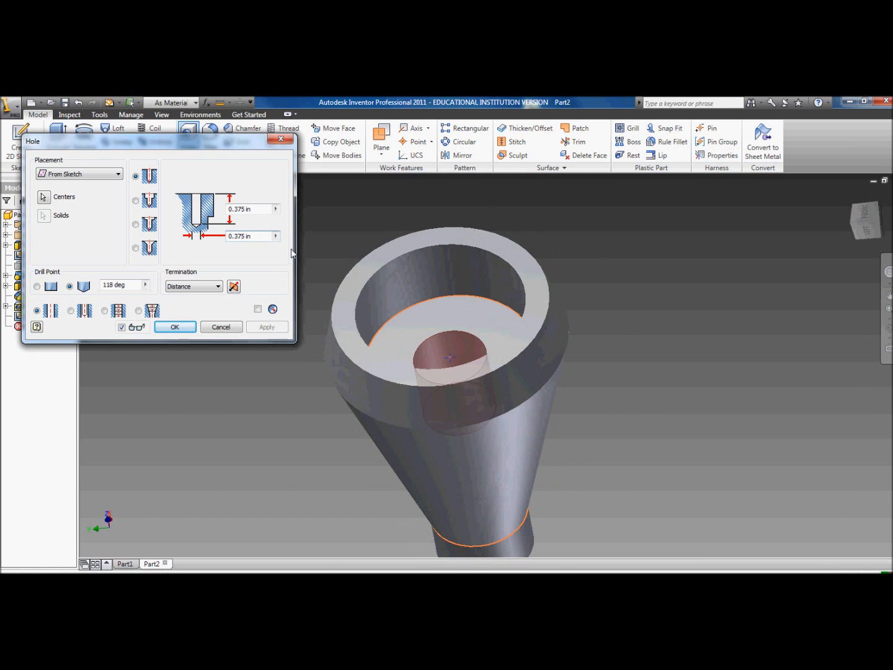
pyautogui.click(193, 286)
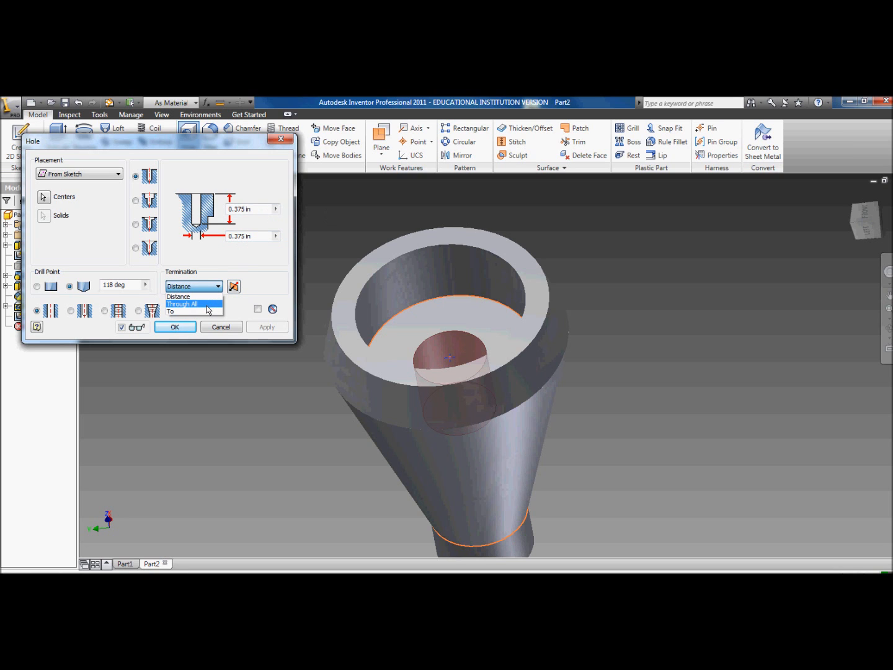
pyautogui.click(180, 304)
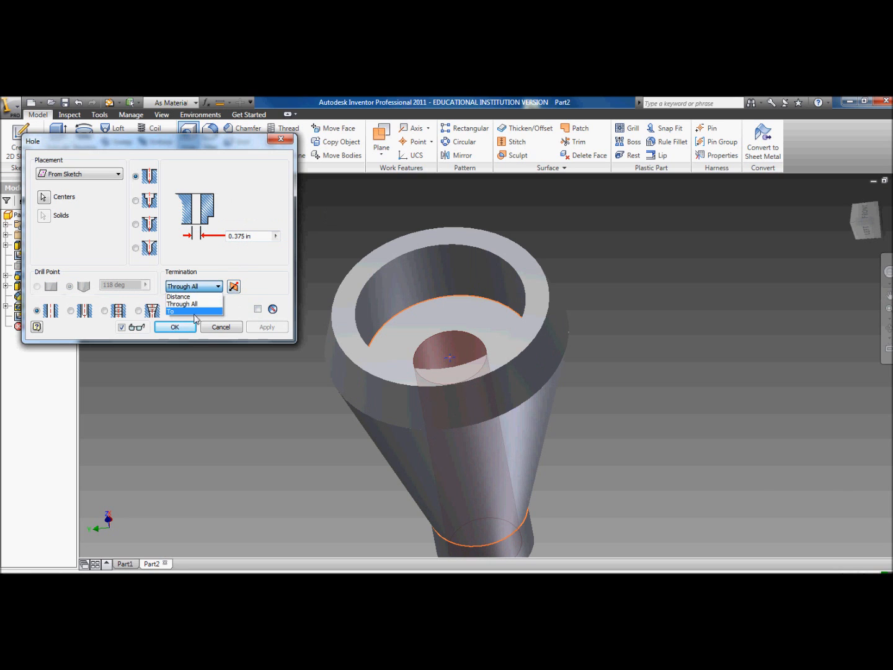
pyautogui.click(174, 311)
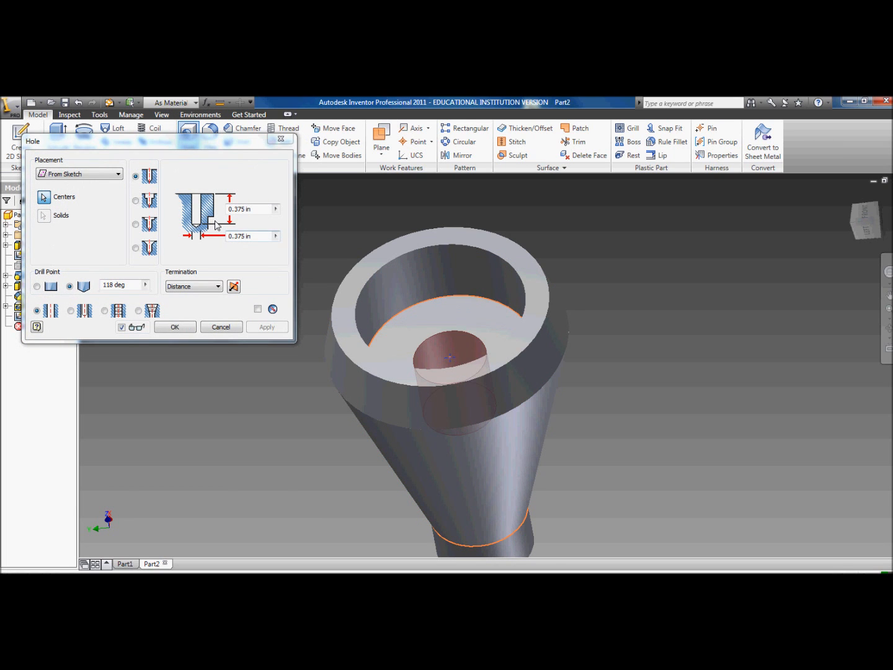
pyautogui.moveTo(238, 228)
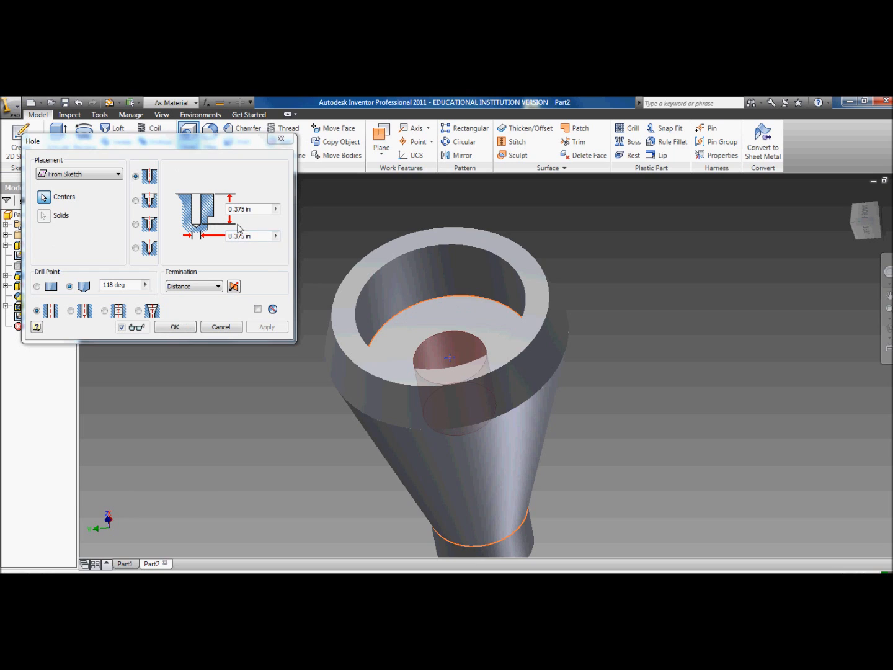
pyautogui.moveTo(239, 236)
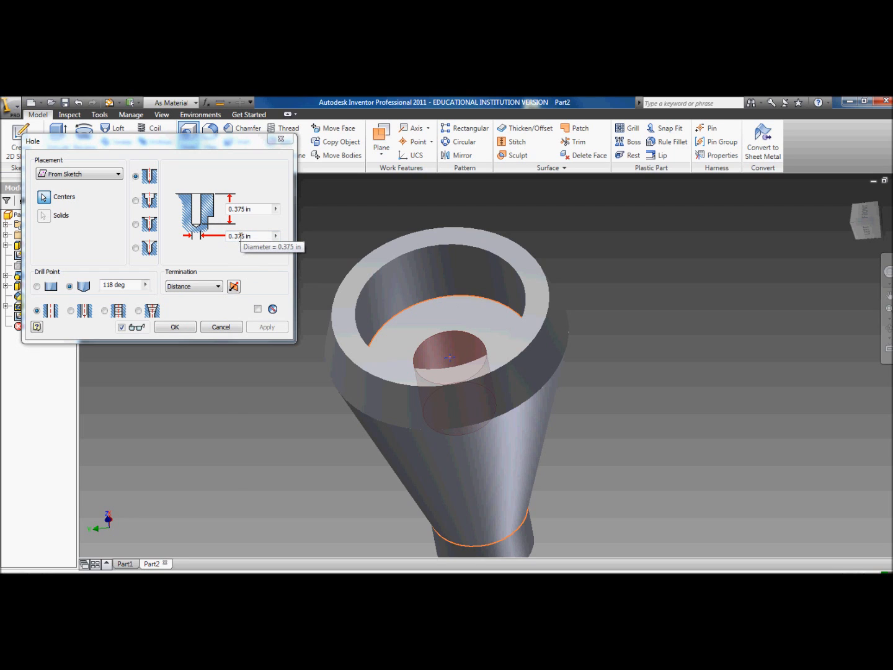
pyautogui.moveTo(208, 303)
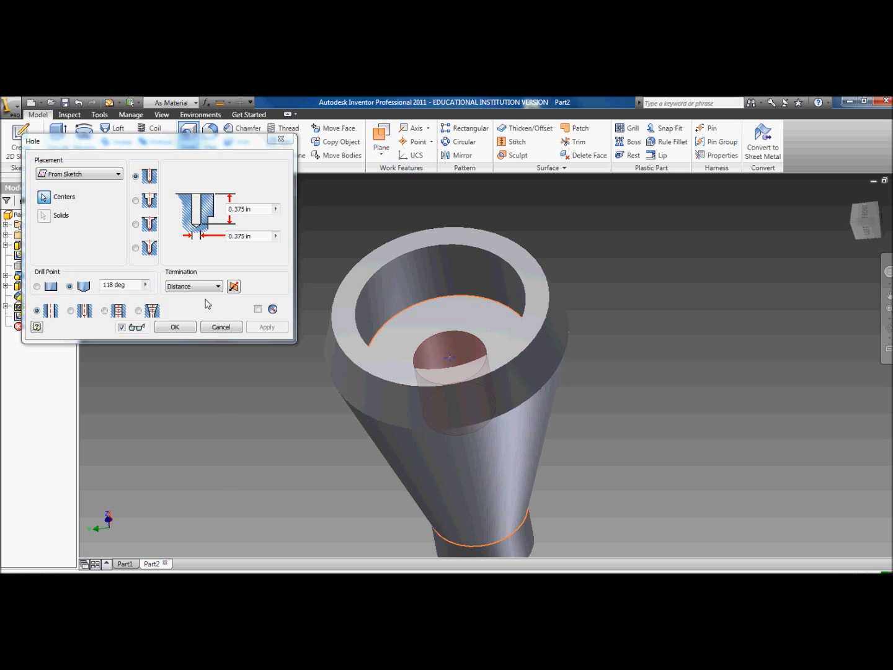
pyautogui.moveTo(247, 228)
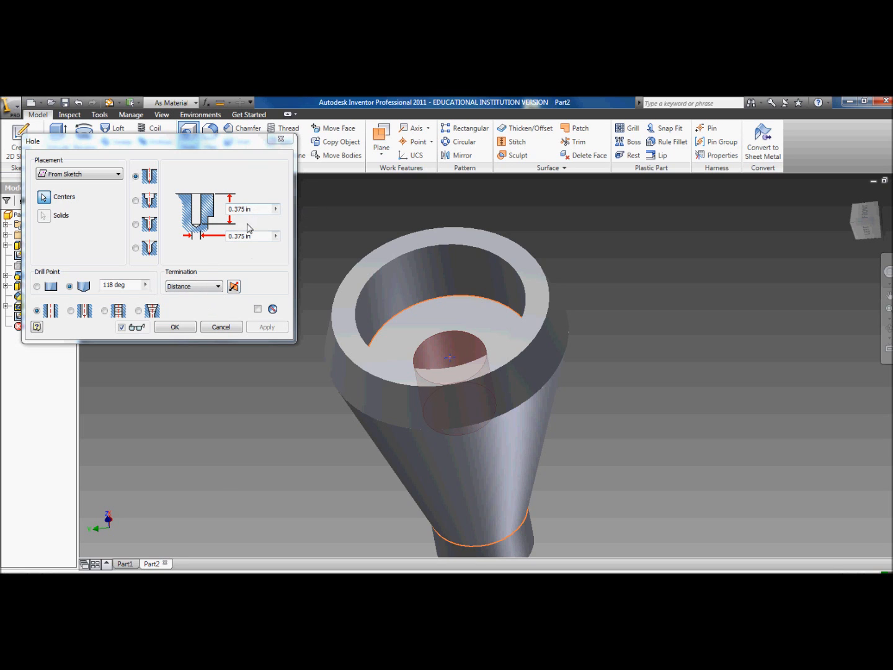
pyautogui.click(218, 286)
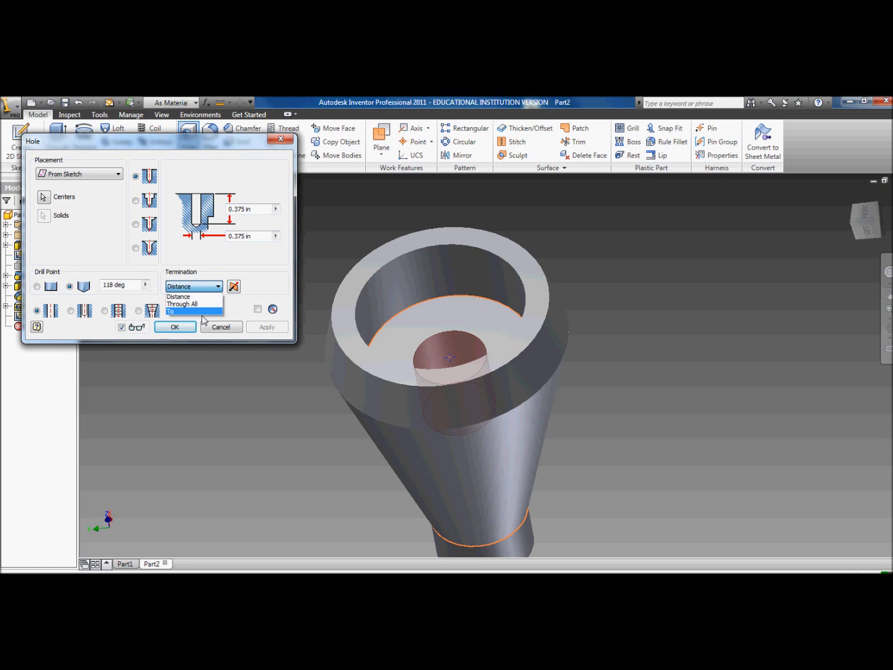
pyautogui.click(186, 312)
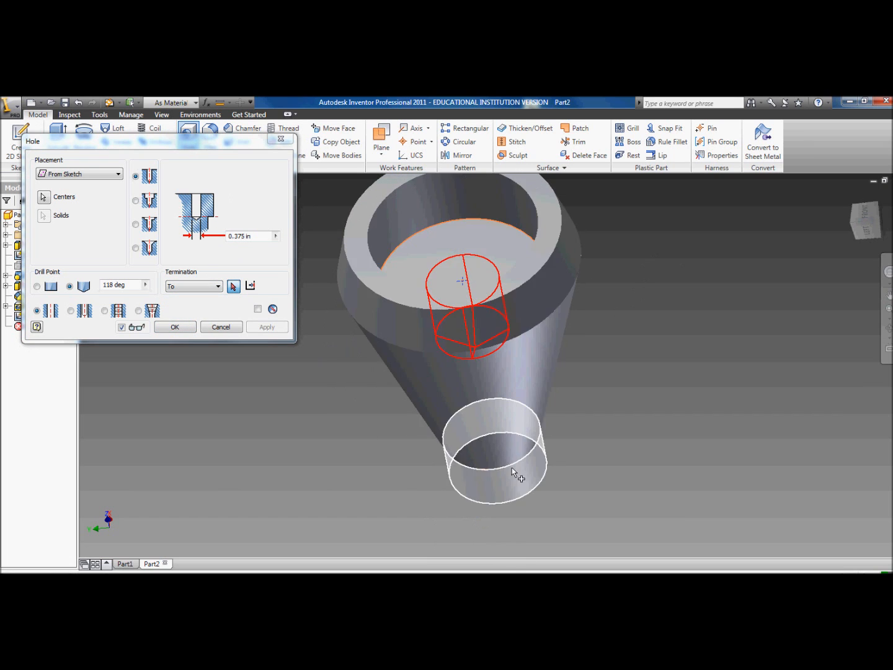
pyautogui.moveTo(535, 480)
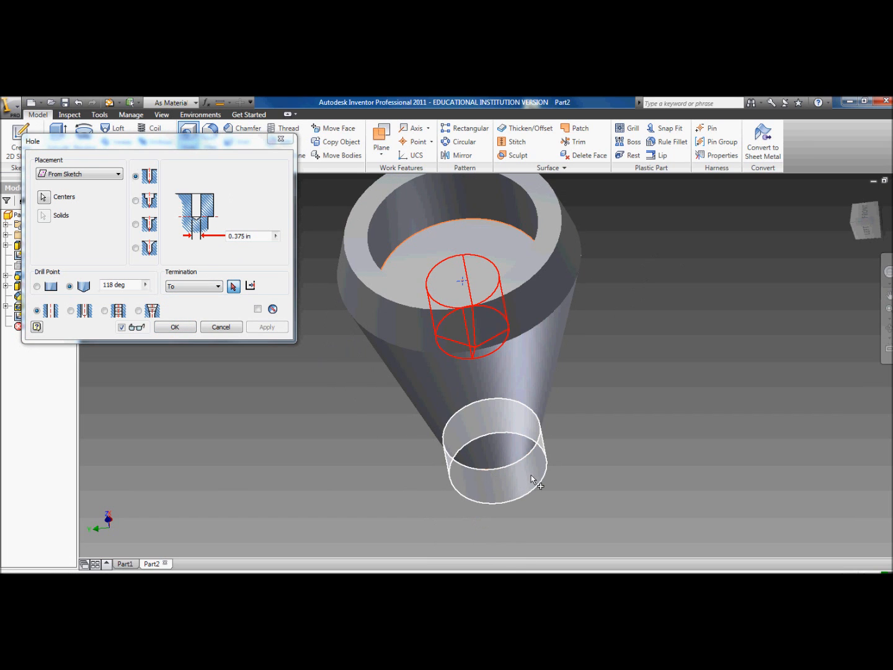
pyautogui.moveTo(520, 487)
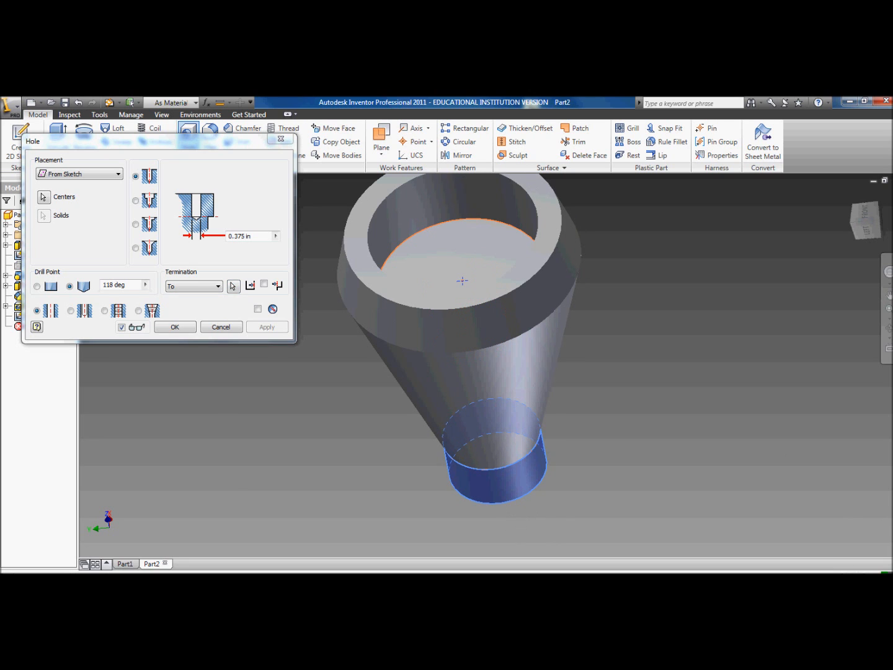
pyautogui.click(174, 326)
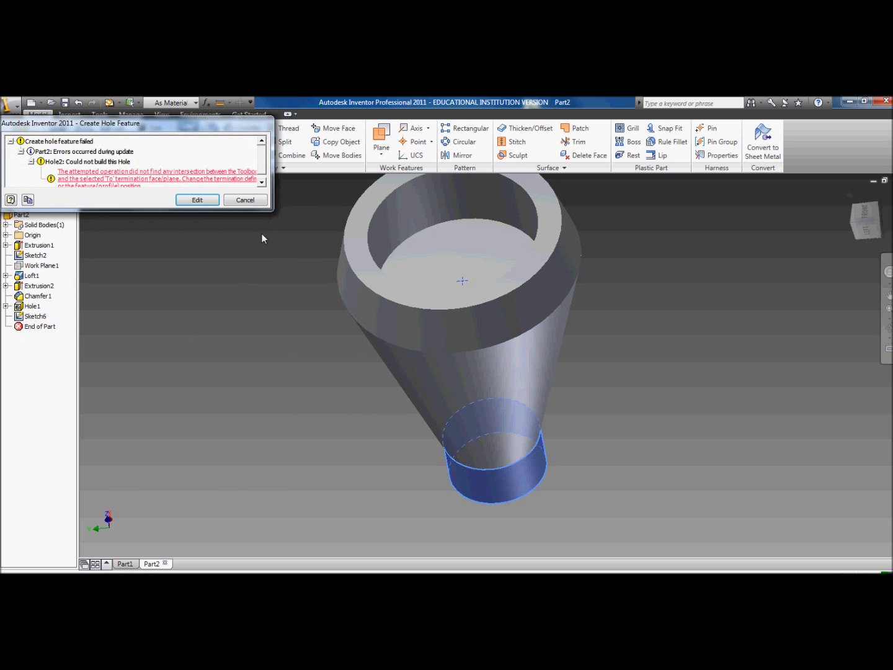
# - Dismiss the error and drill a flat-bottomed 0.375 in hole 1.125 in deep at the top centre
pyautogui.click(246, 199)
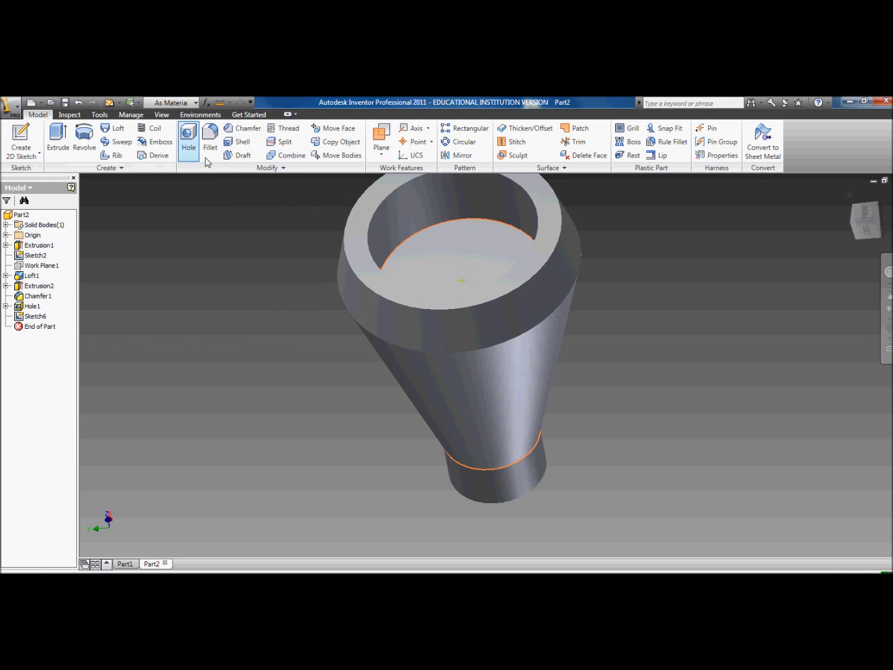
pyautogui.click(188, 140)
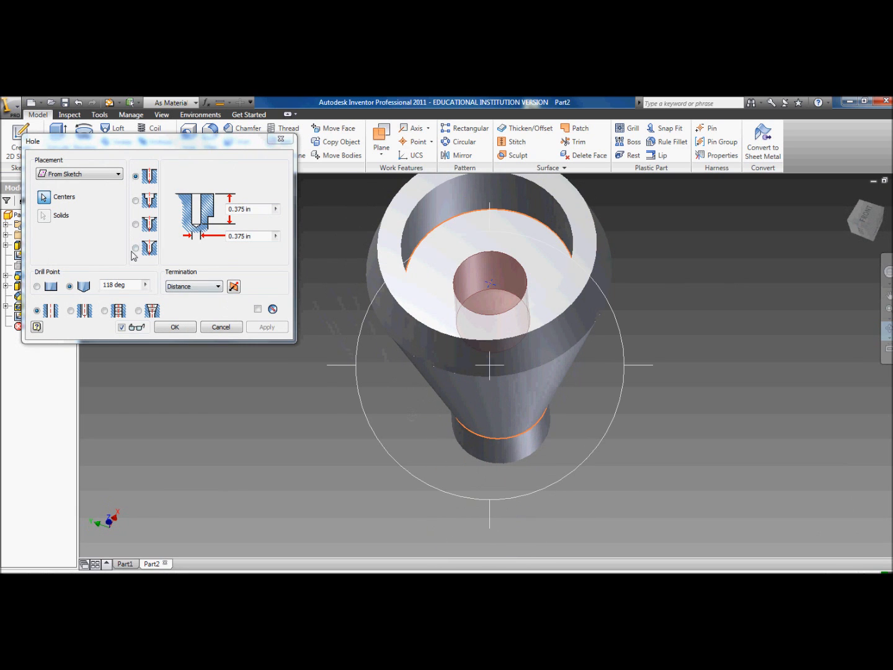
pyautogui.click(38, 286)
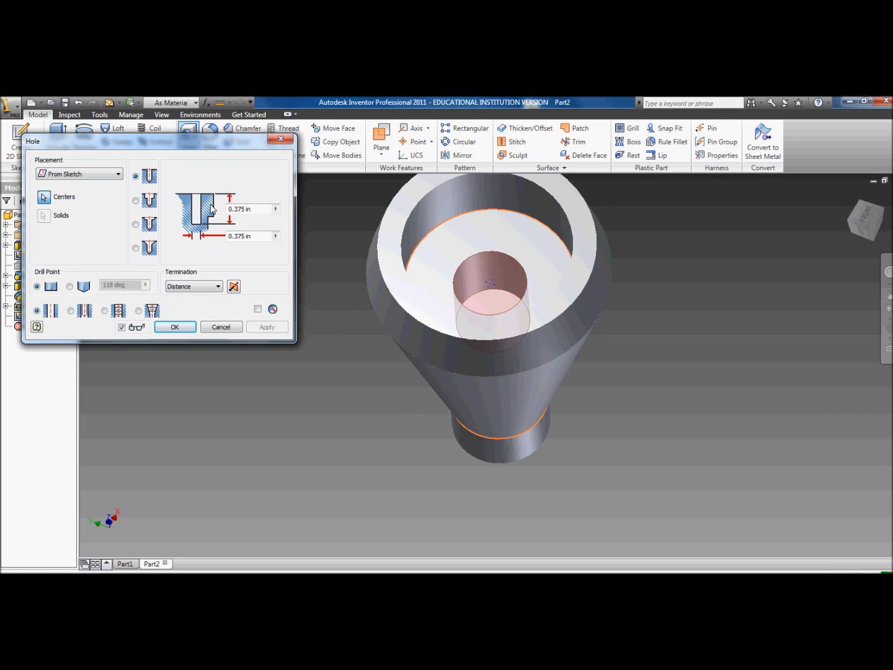
pyautogui.click(247, 209)
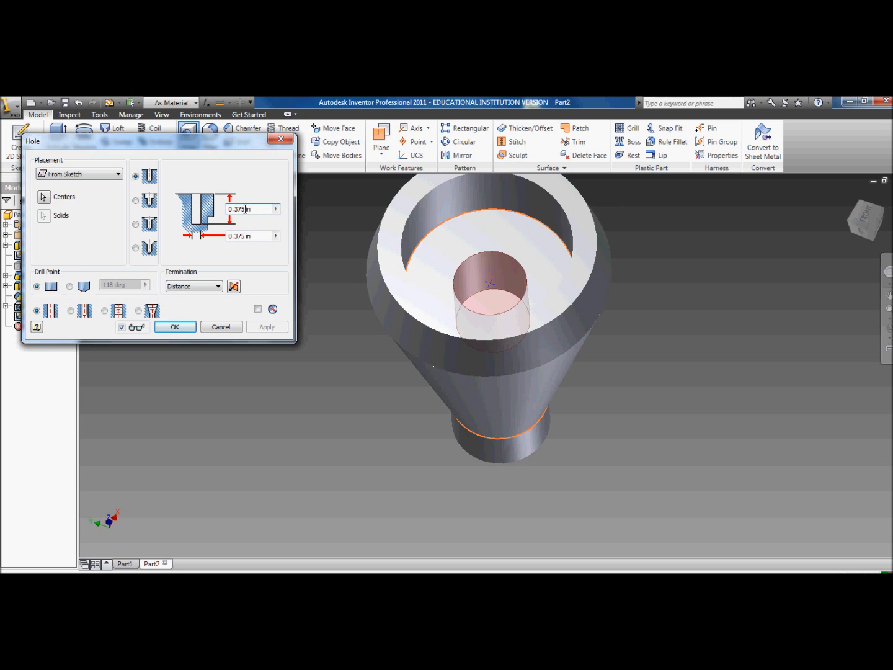
pyautogui.tripleClick(240, 209)
pyautogui.write('1.5')
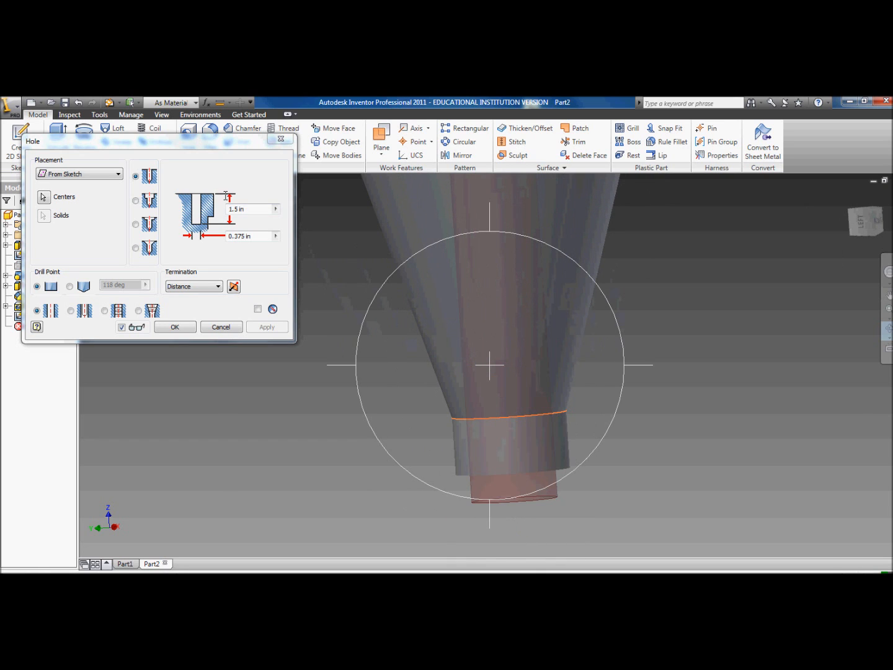
pyautogui.tripleClick(246, 209)
pyautogui.write('1.125')
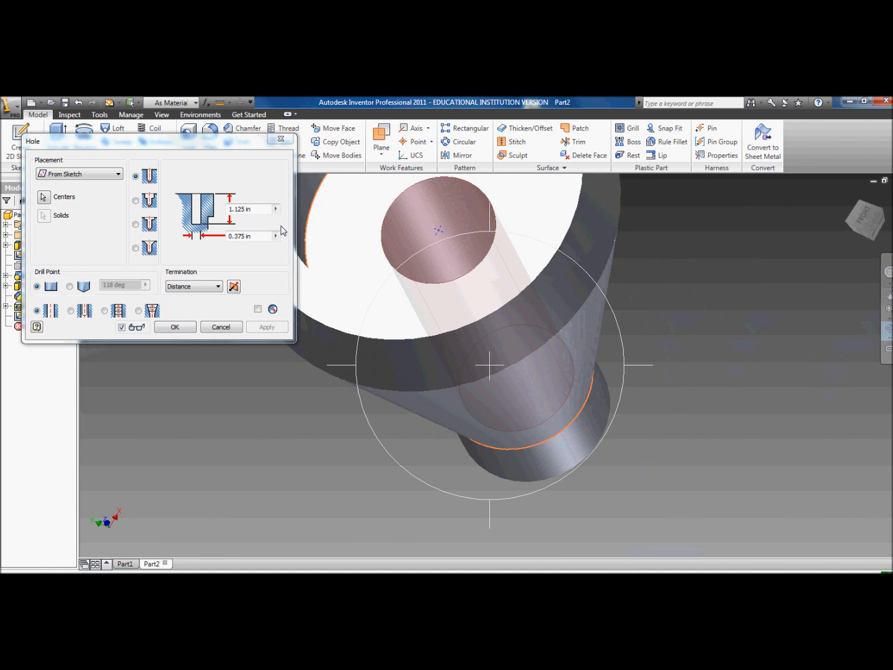
pyautogui.moveTo(281, 181)
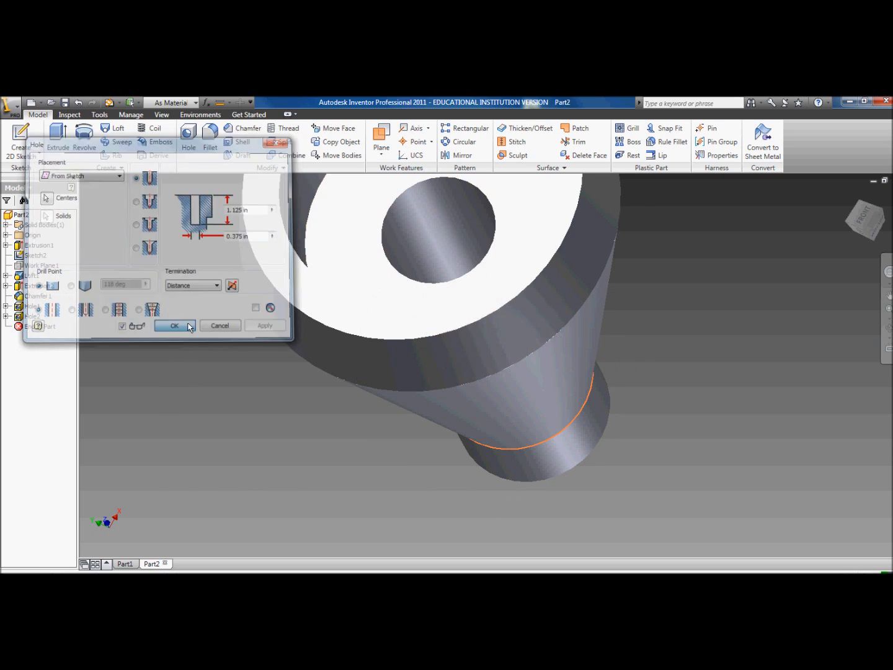
pyautogui.click(174, 325)
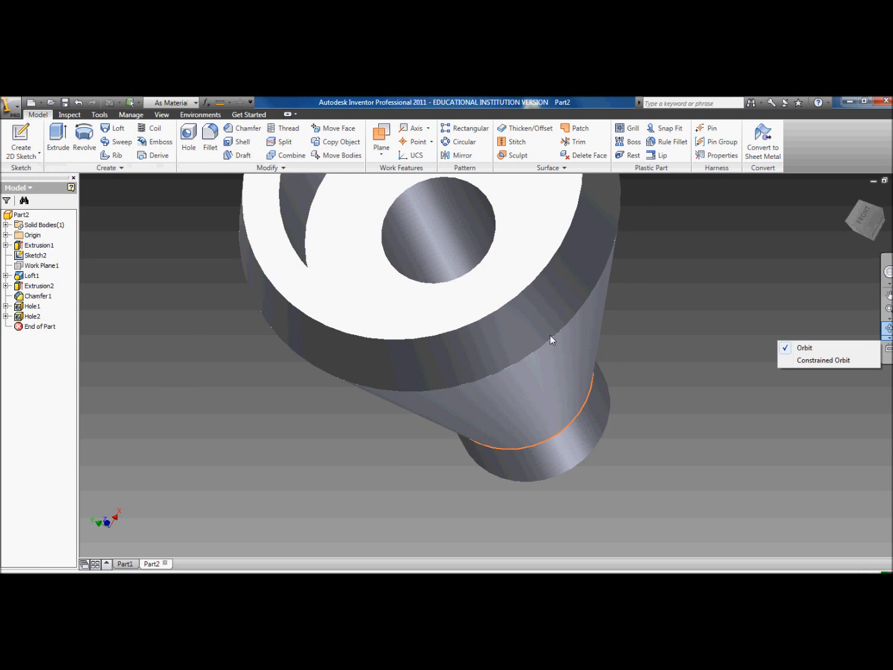